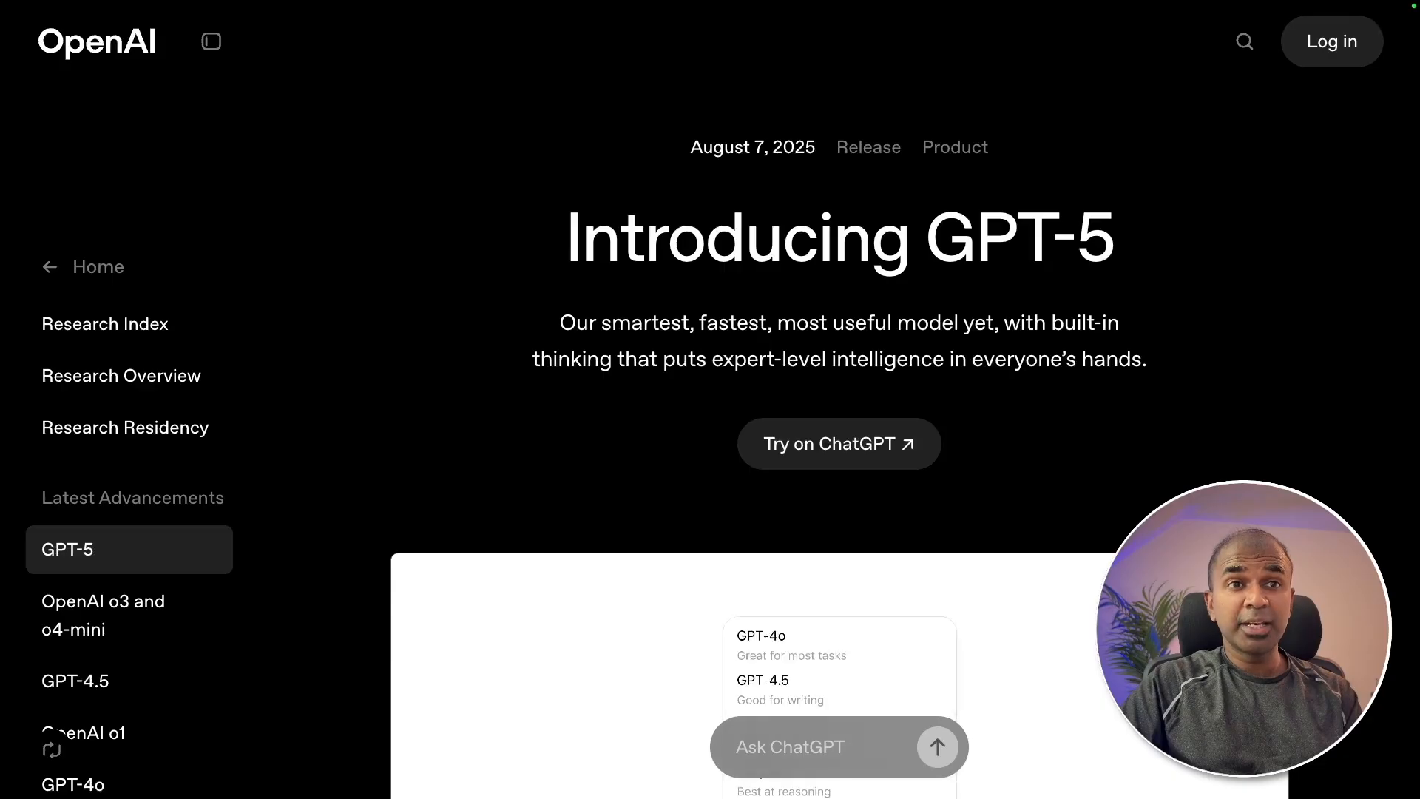
- Open GPT-5 Pro's Terrain Generator preview and sculpt a raised ridge on the terrain
{"action": "scroll", "scroll_direction": "down", "scroll_amount": 3}
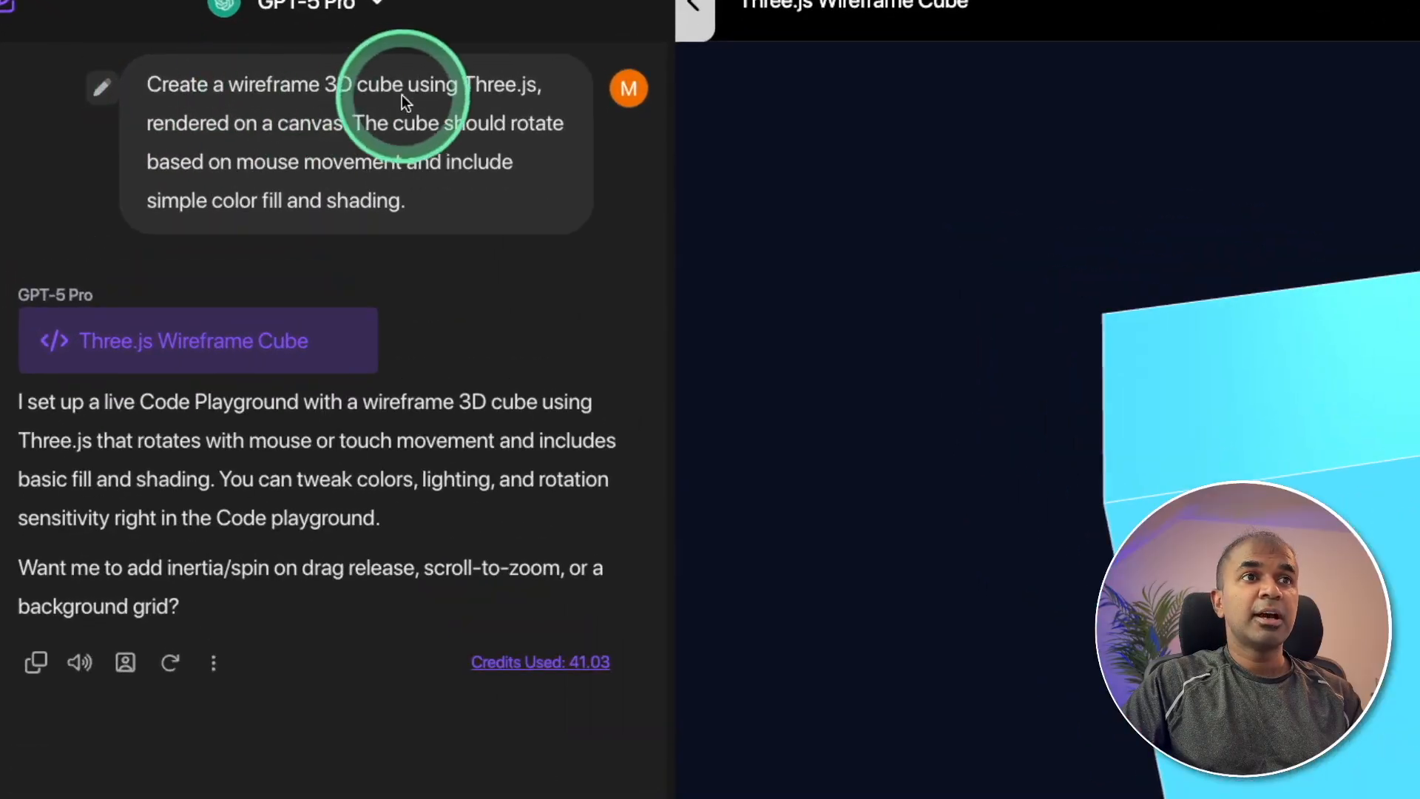
{"action": "mouse_move", "coordinate": [505, 98]}
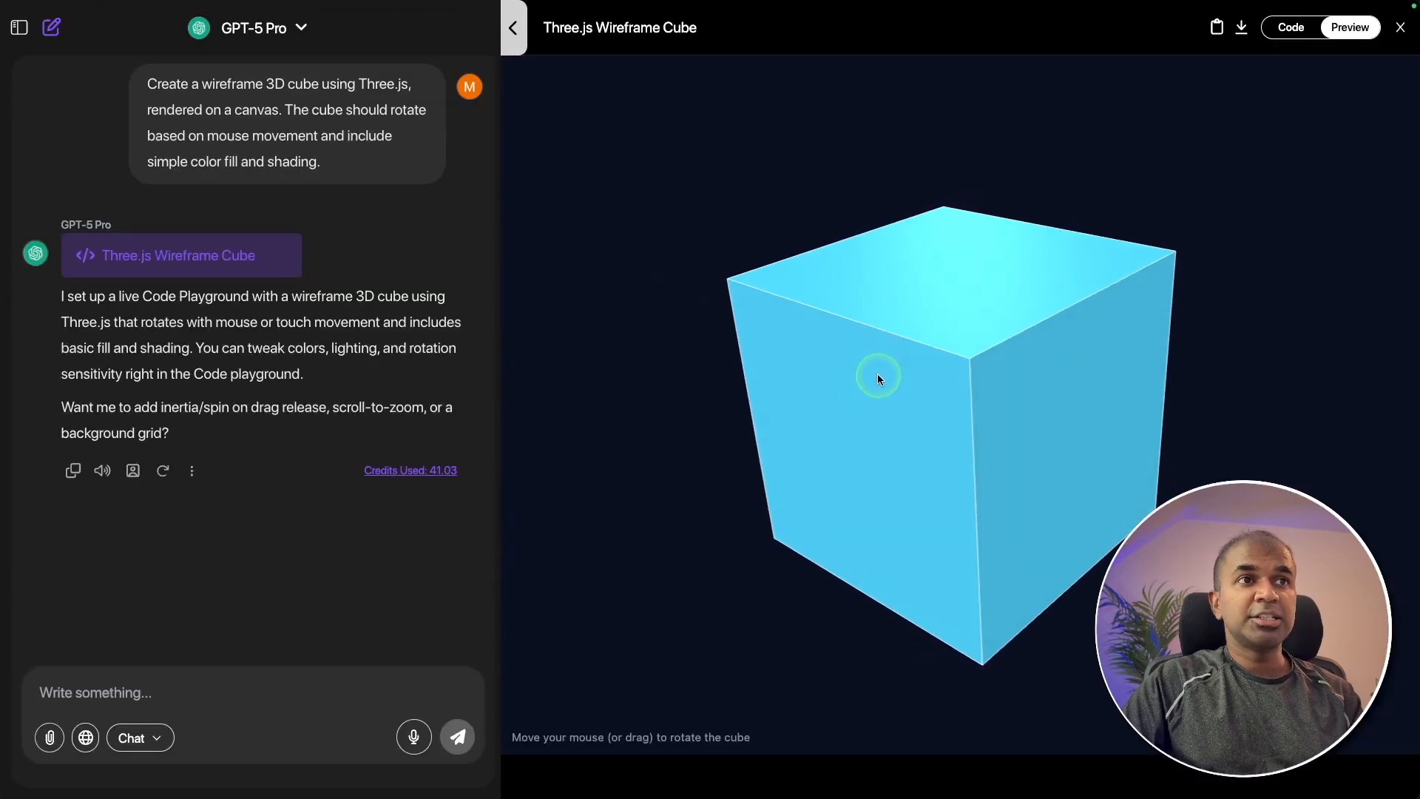
{"action": "mouse_move", "coordinate": [1066, 281]}
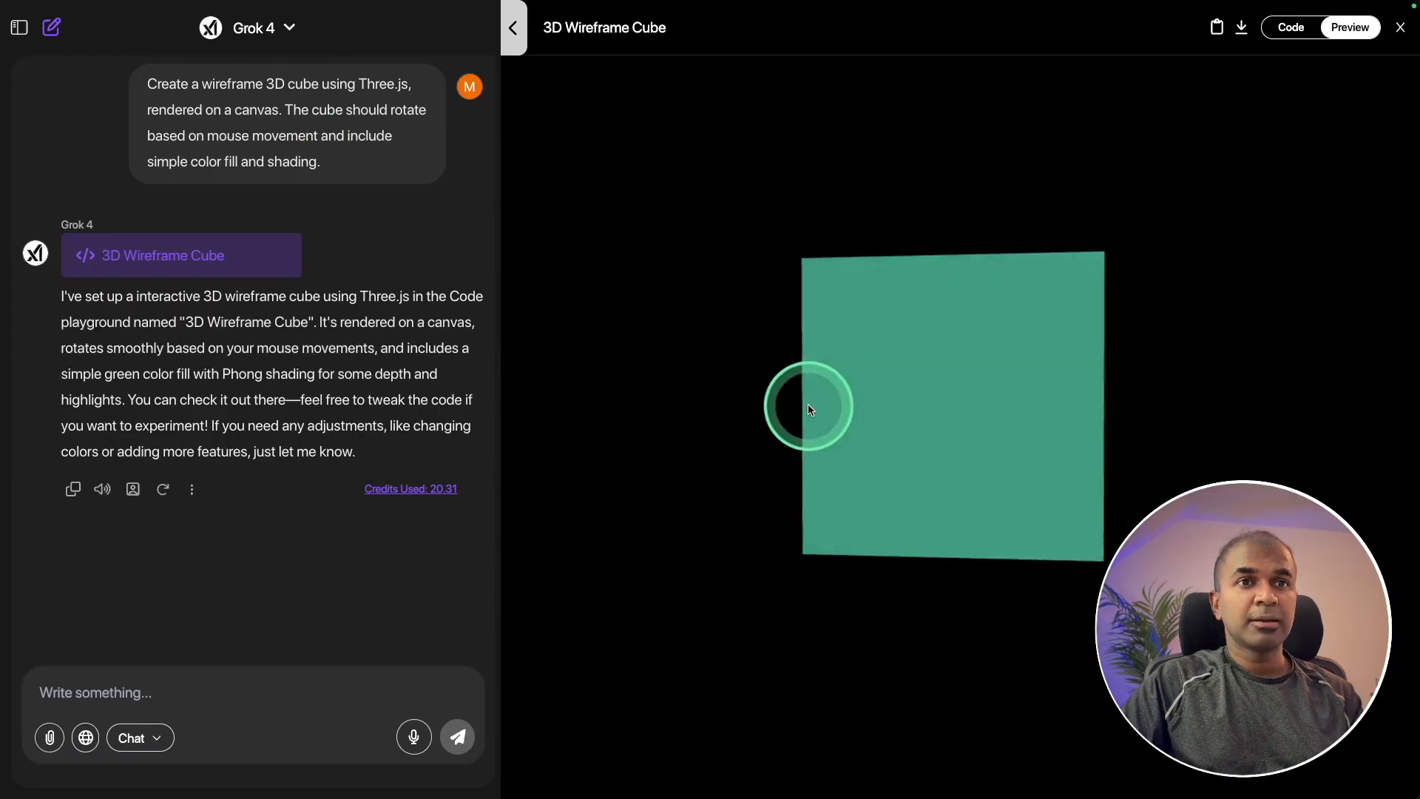
{"action": "mouse_move", "coordinate": [981, 379]}
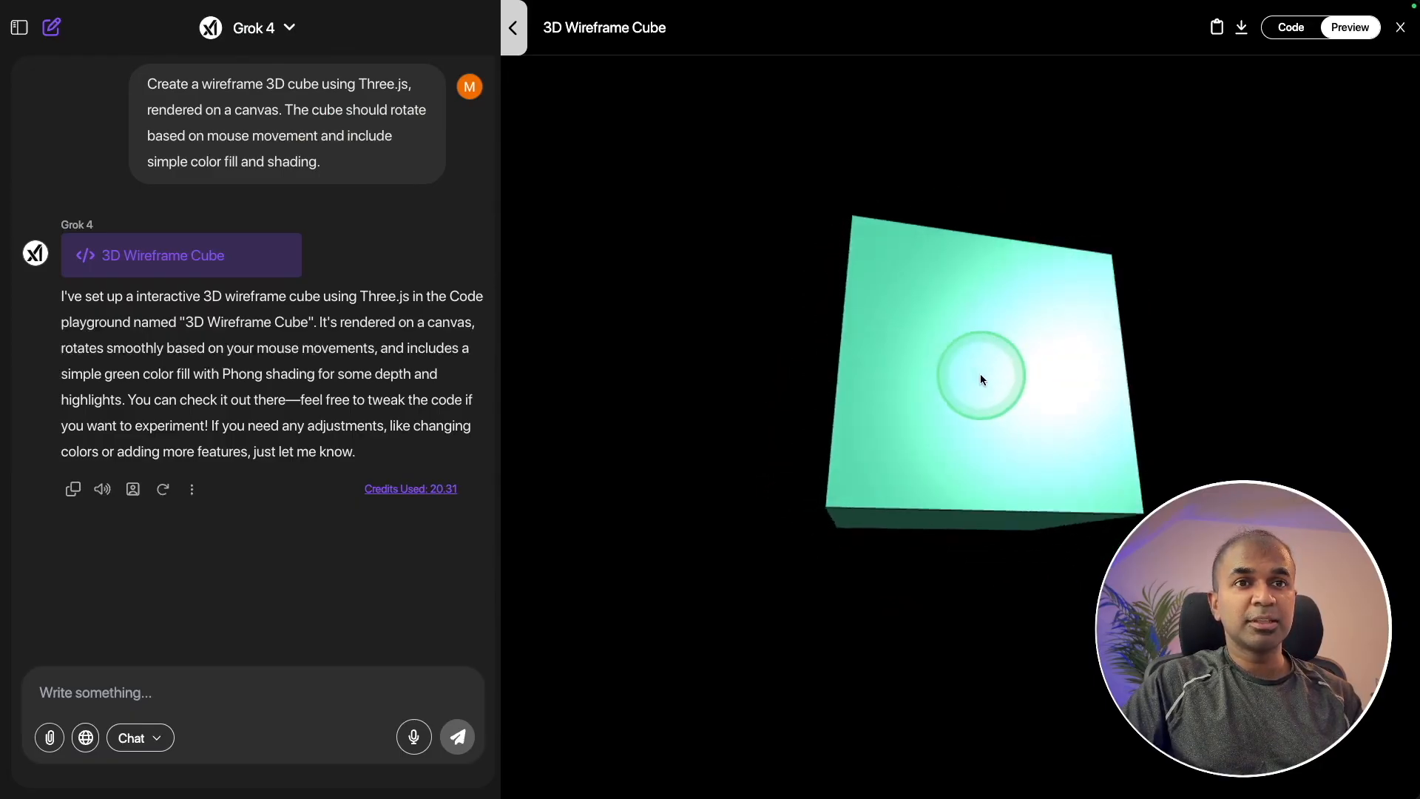
{"action": "mouse_move", "coordinate": [972, 436]}
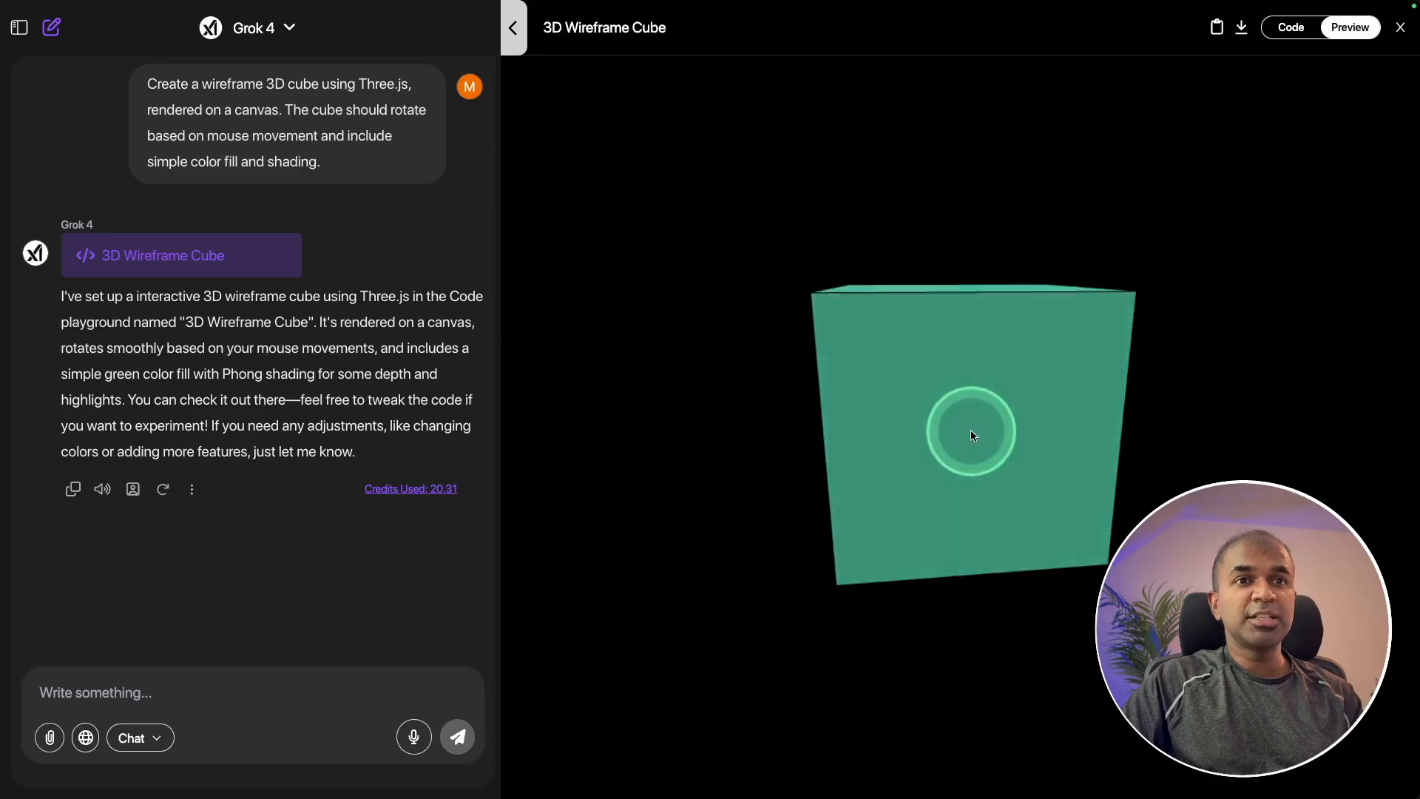
{"action": "left_click", "coordinate": [259, 27]}
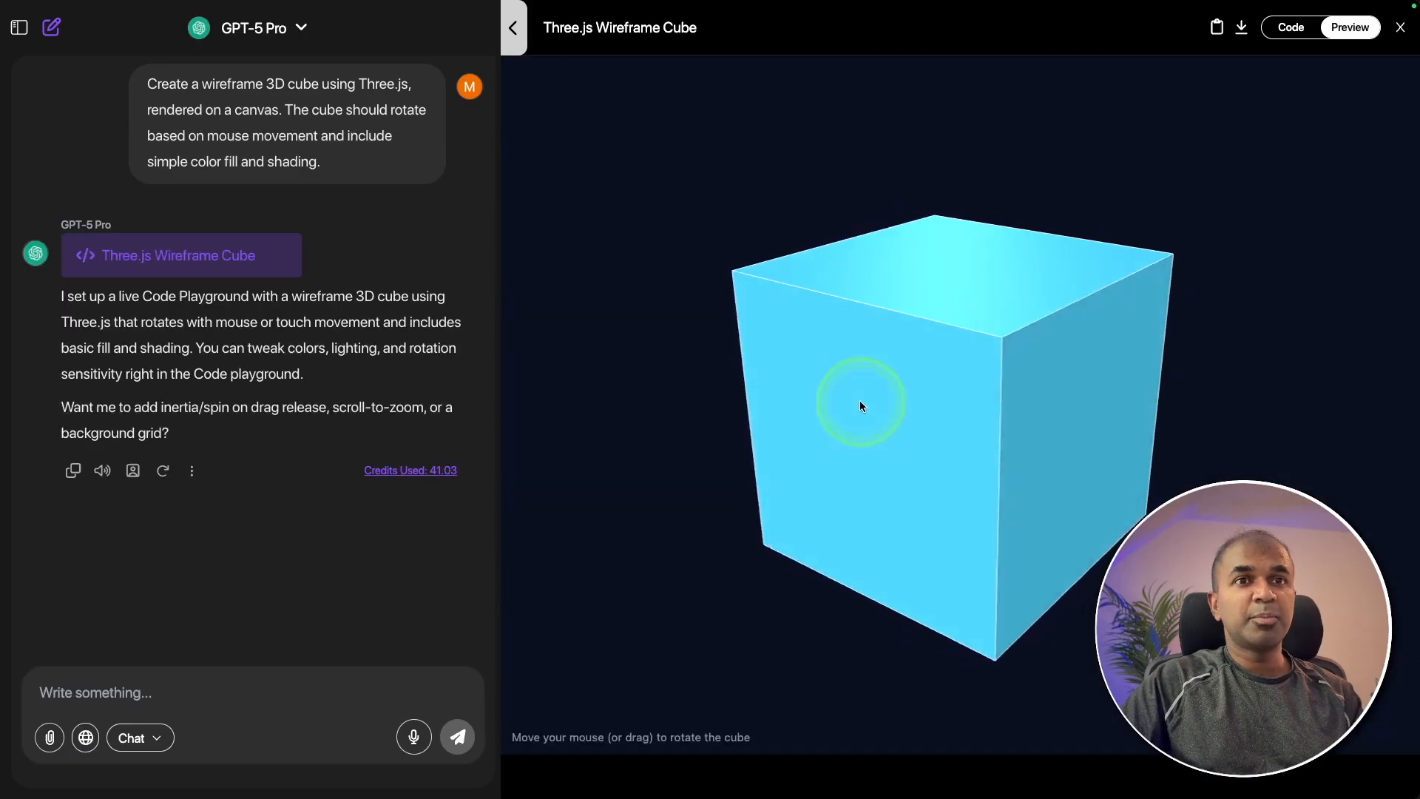
{"action": "mouse_move", "coordinate": [1072, 396]}
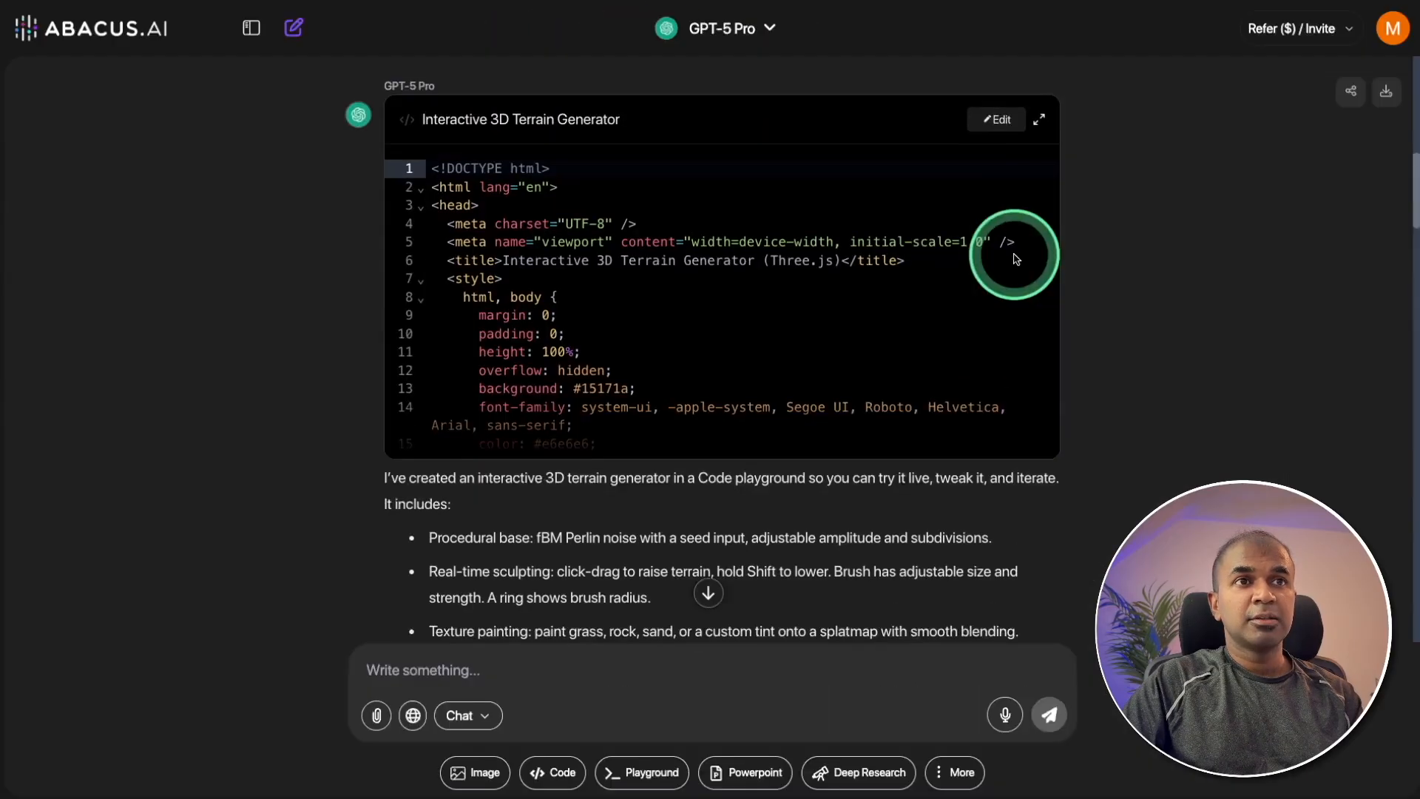
{"action": "left_click", "coordinate": [1038, 119]}
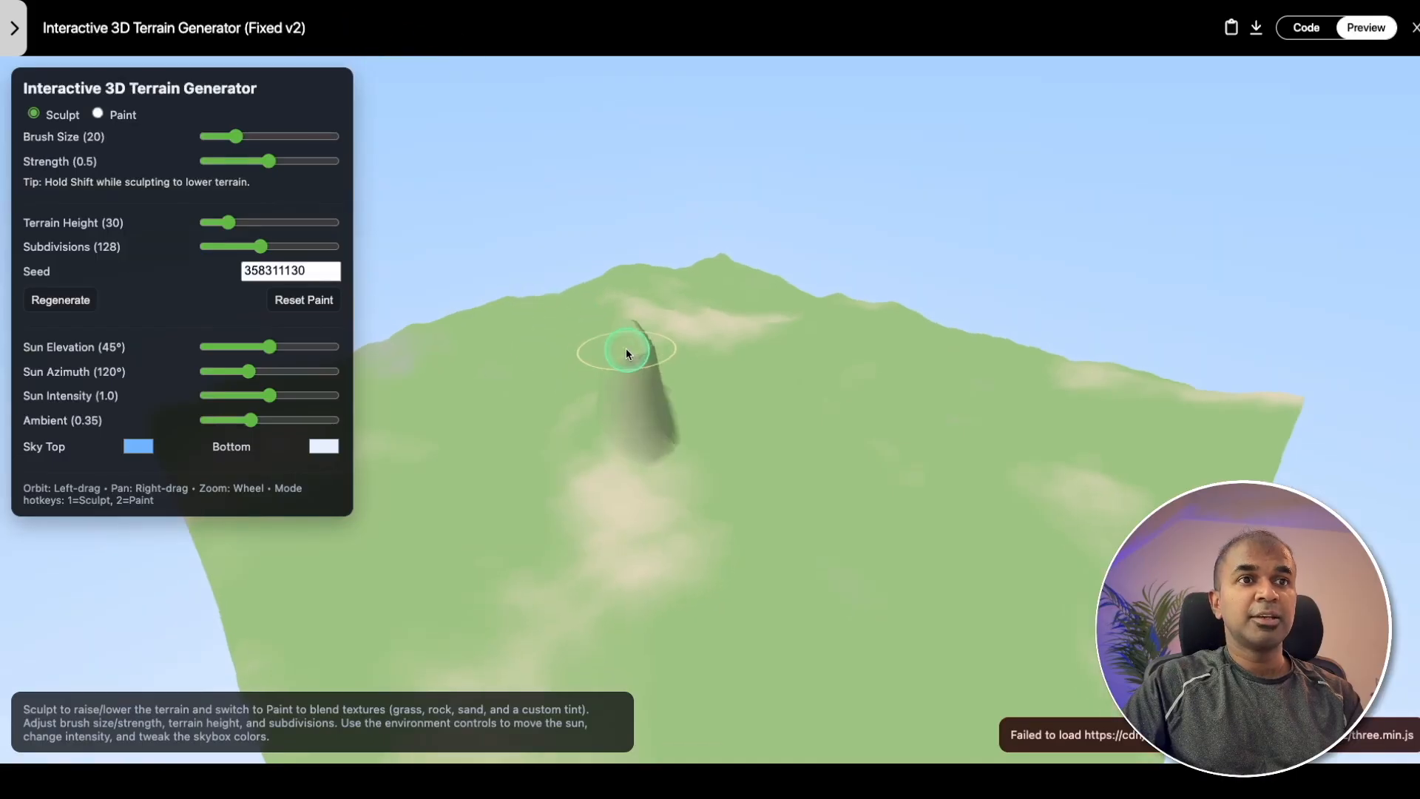
{"action": "left_click_drag", "start_coordinate": [625, 353], "coordinate": [900, 461]}
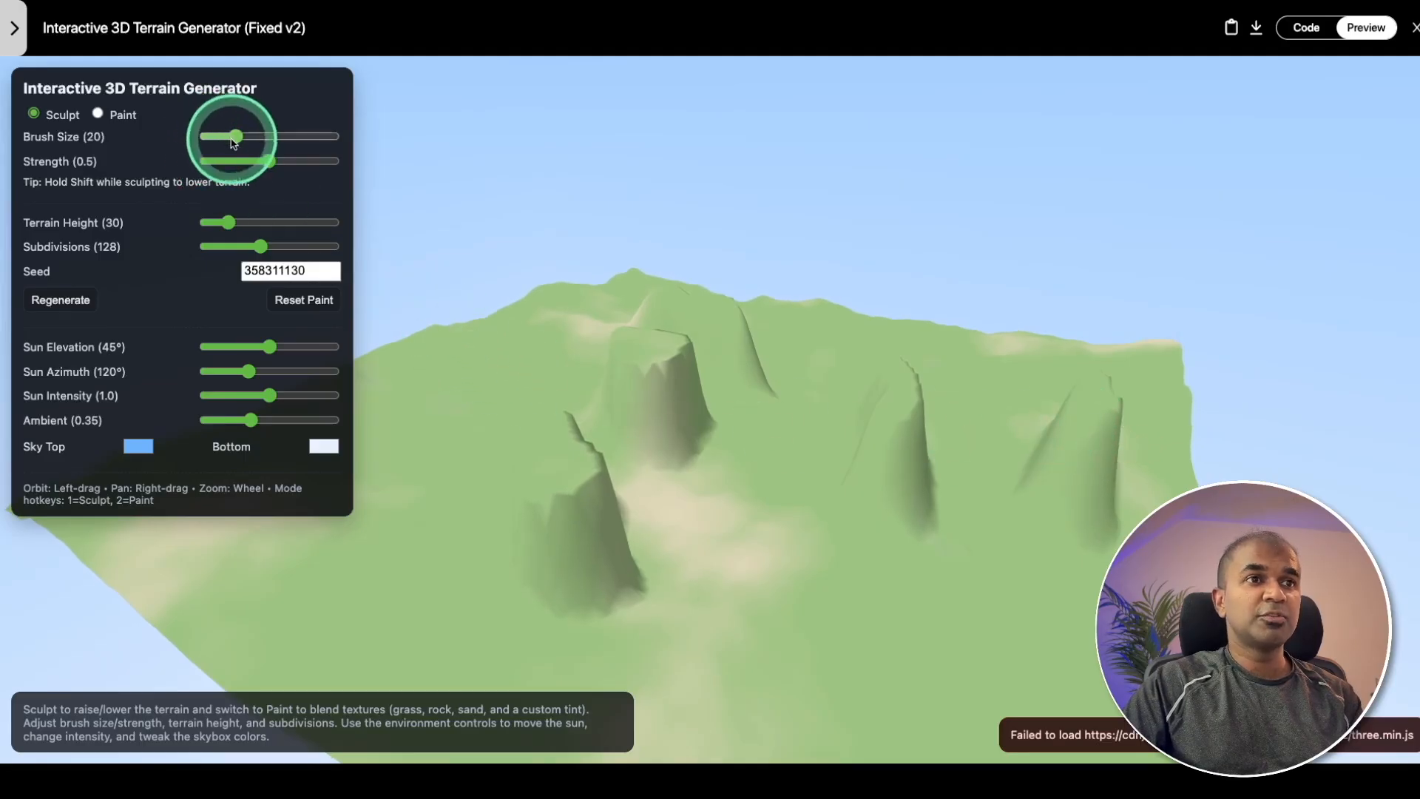
- Enlarge the sculpting brush, lower terrain height, and change the sun elevation
{"action": "left_click_drag", "start_coordinate": [218, 222], "coordinate": [235, 222]}
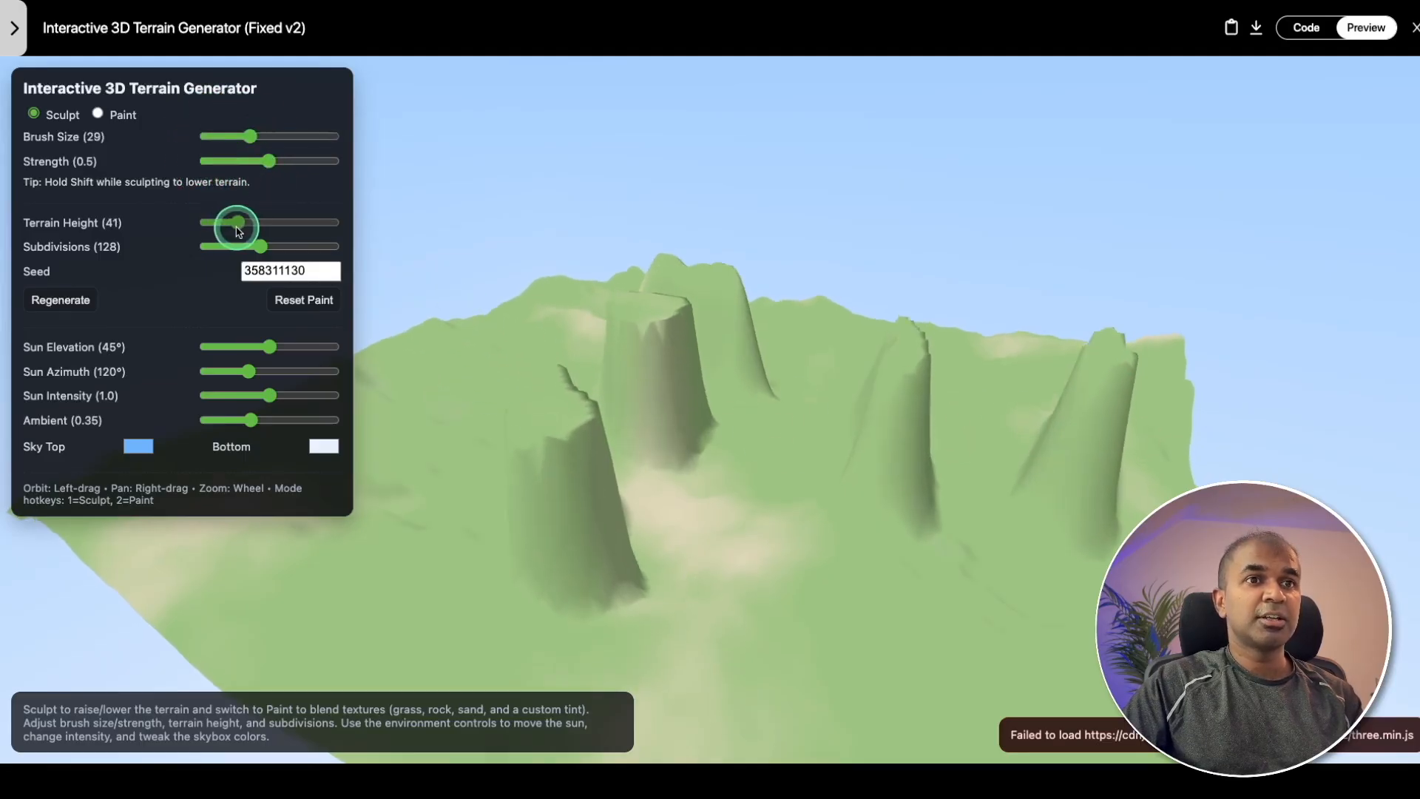
{"action": "left_click_drag", "start_coordinate": [233, 222], "coordinate": [216, 223]}
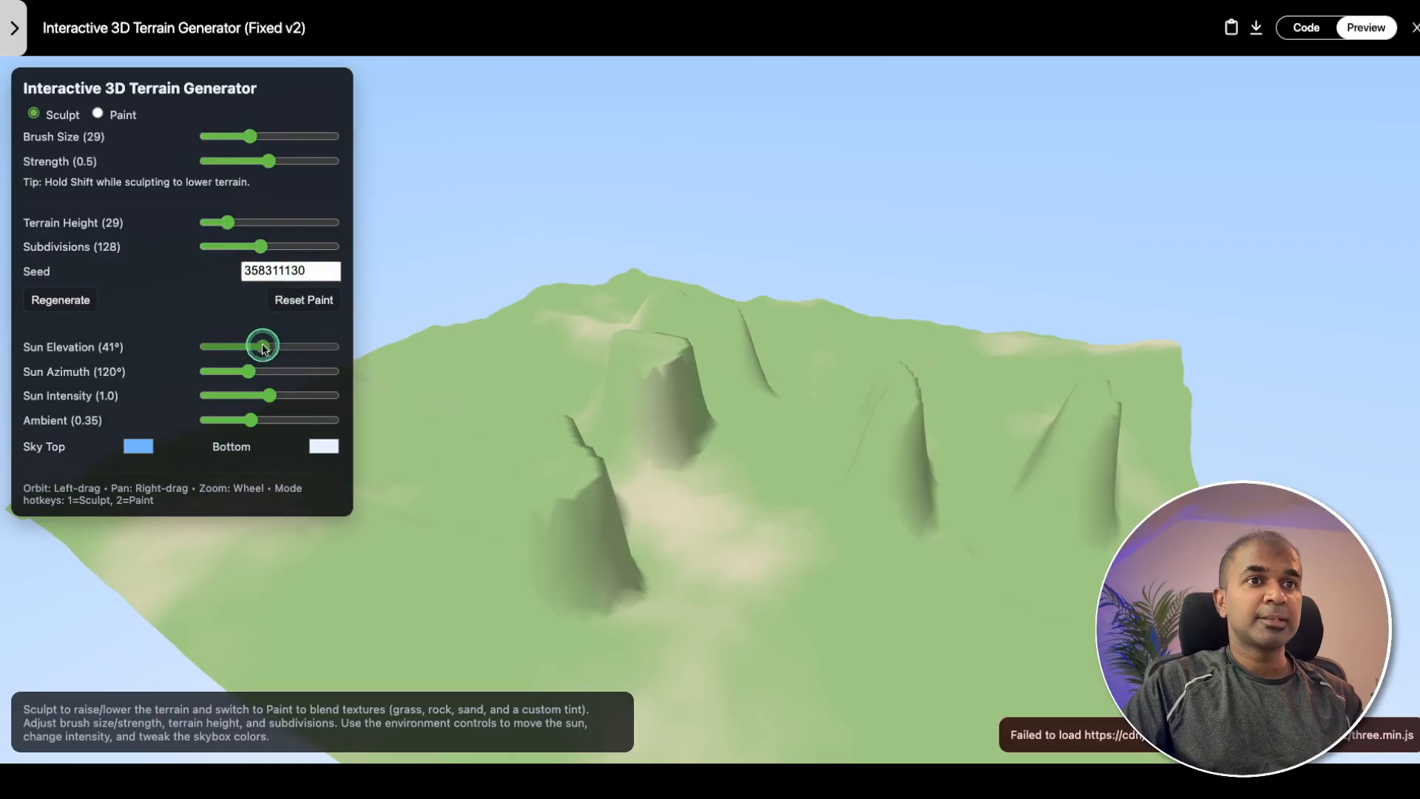
{"action": "left_click_drag", "start_coordinate": [263, 346], "coordinate": [213, 346]}
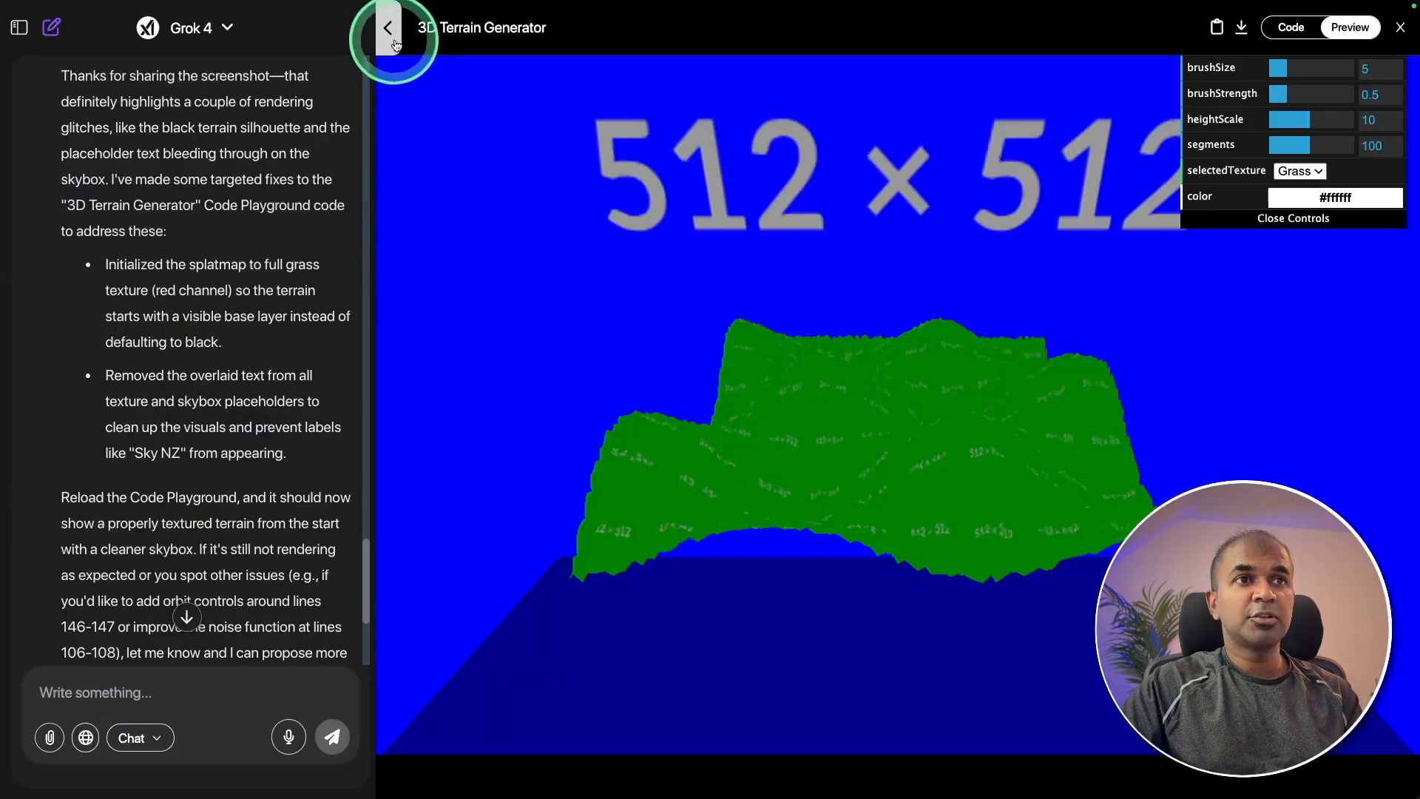
- Show Grok 4's terrain preview full screen, increase brushSize, and lower heightScale
{"action": "left_click", "coordinate": [388, 28]}
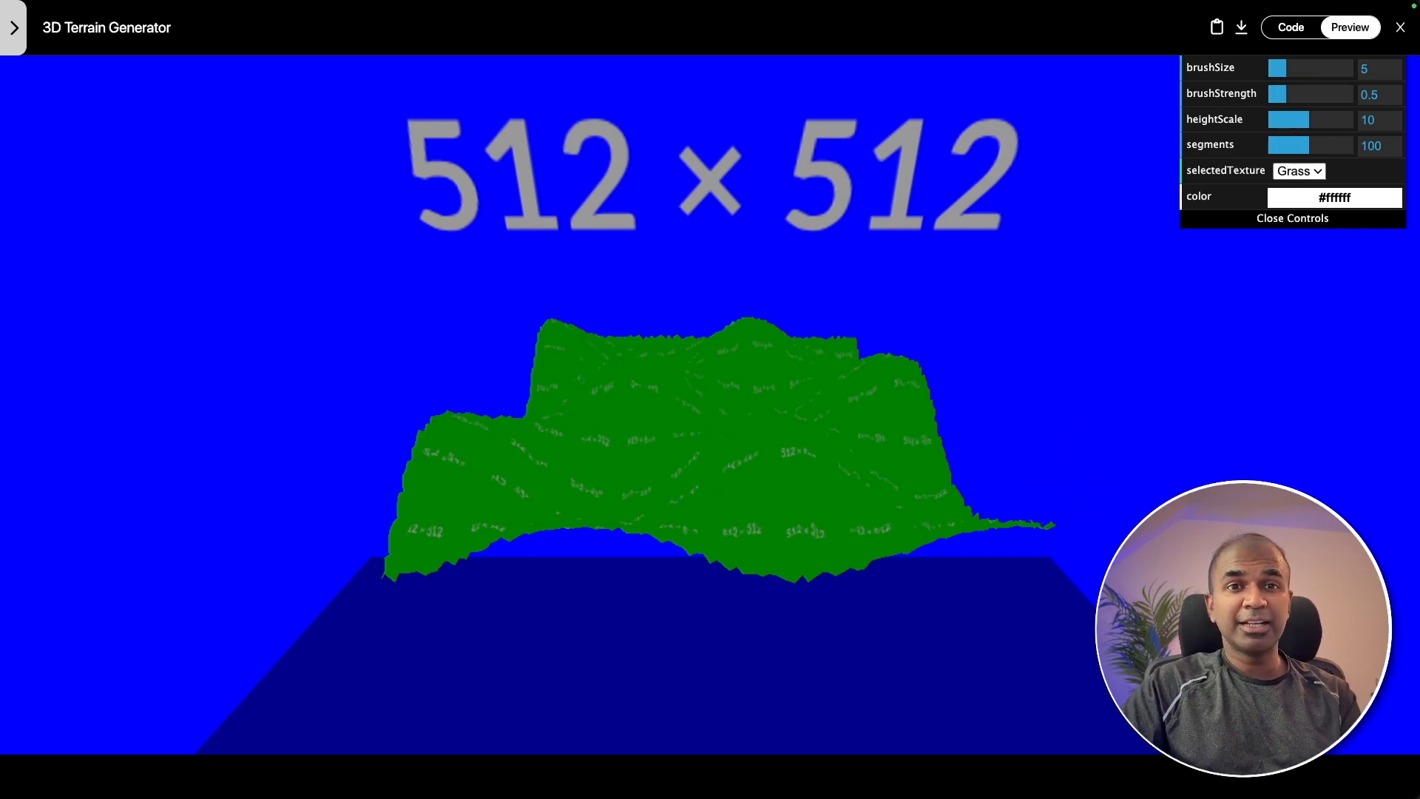
{"action": "left_click_drag", "start_coordinate": [1278, 68], "coordinate": [1287, 68]}
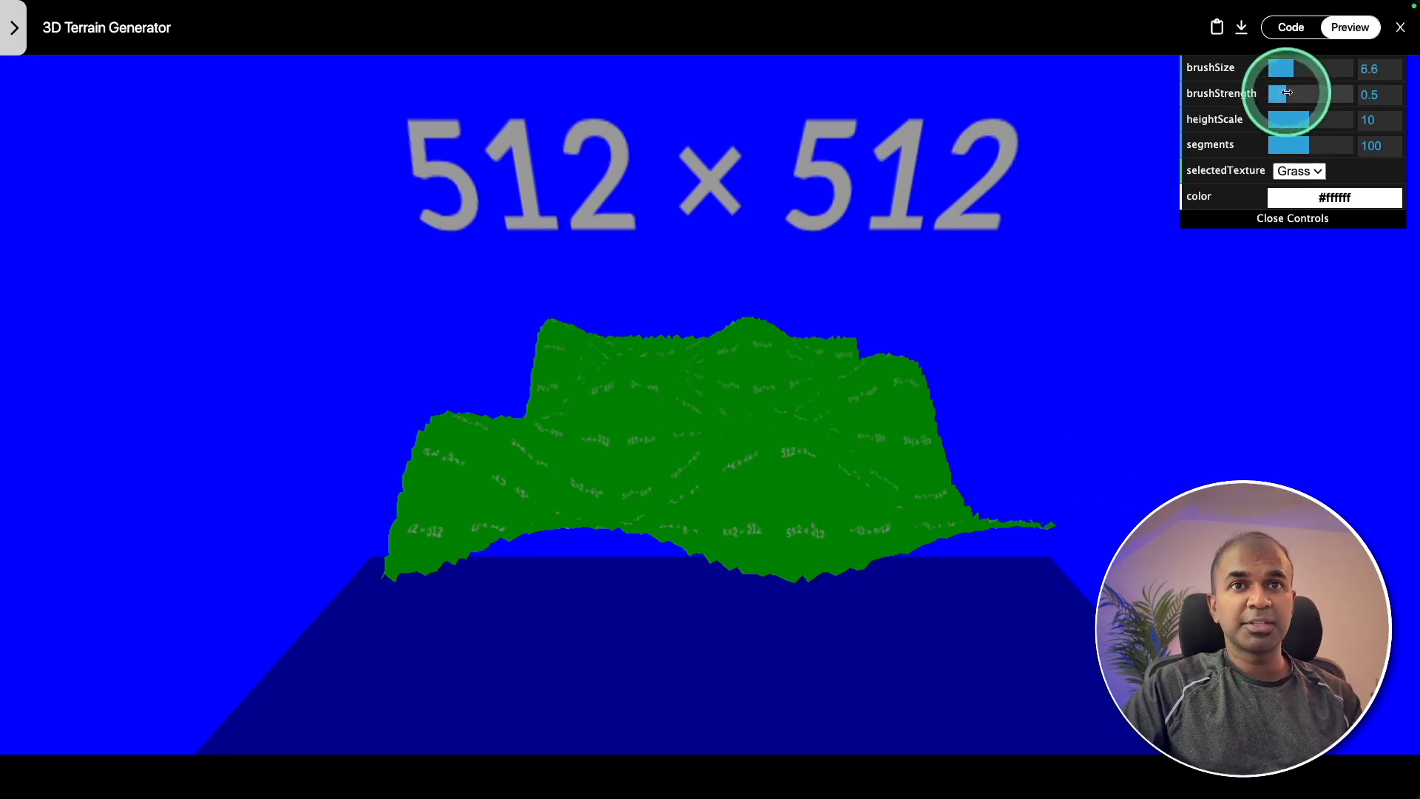
{"action": "left_click_drag", "start_coordinate": [1323, 118], "coordinate": [1295, 118]}
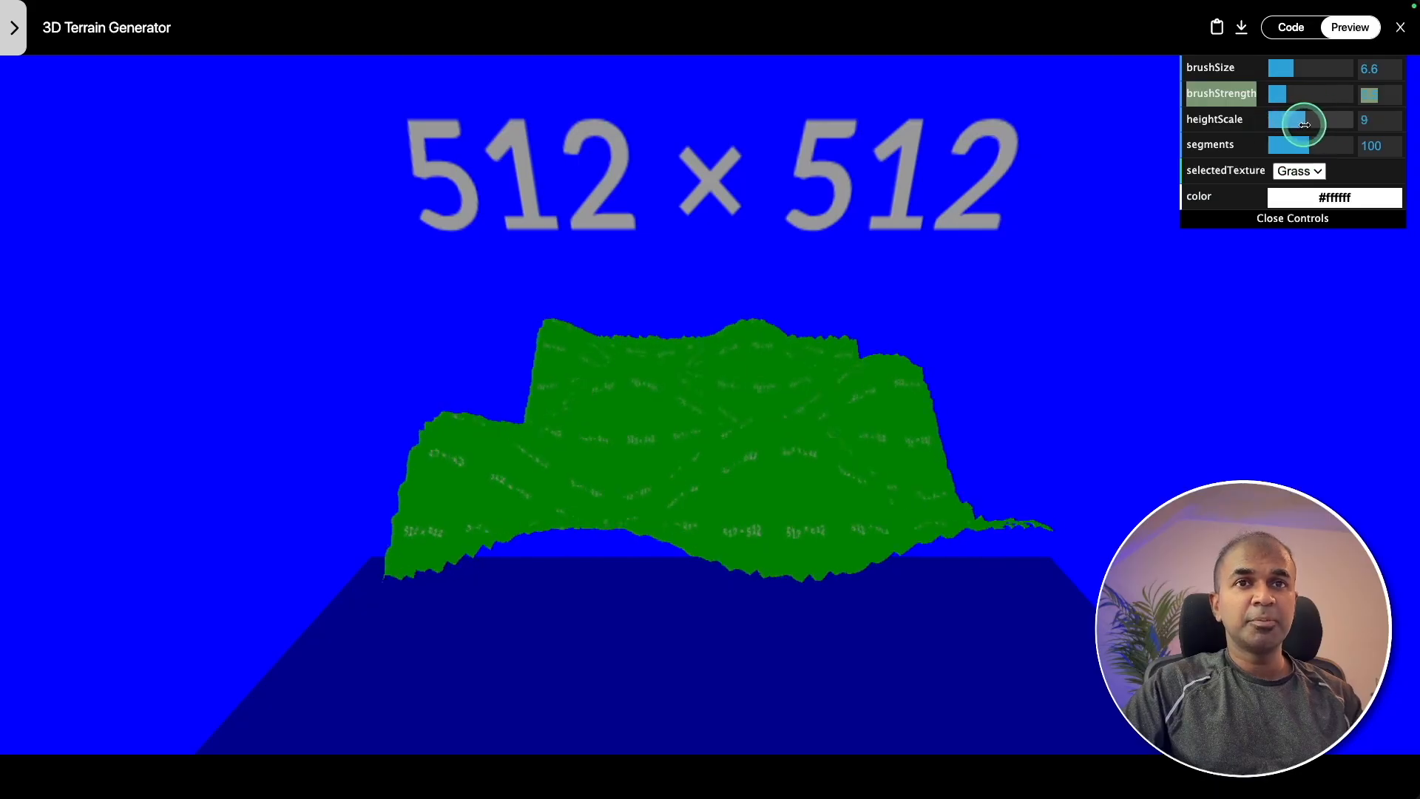
{"action": "left_click_drag", "start_coordinate": [1304, 118], "coordinate": [1277, 118]}
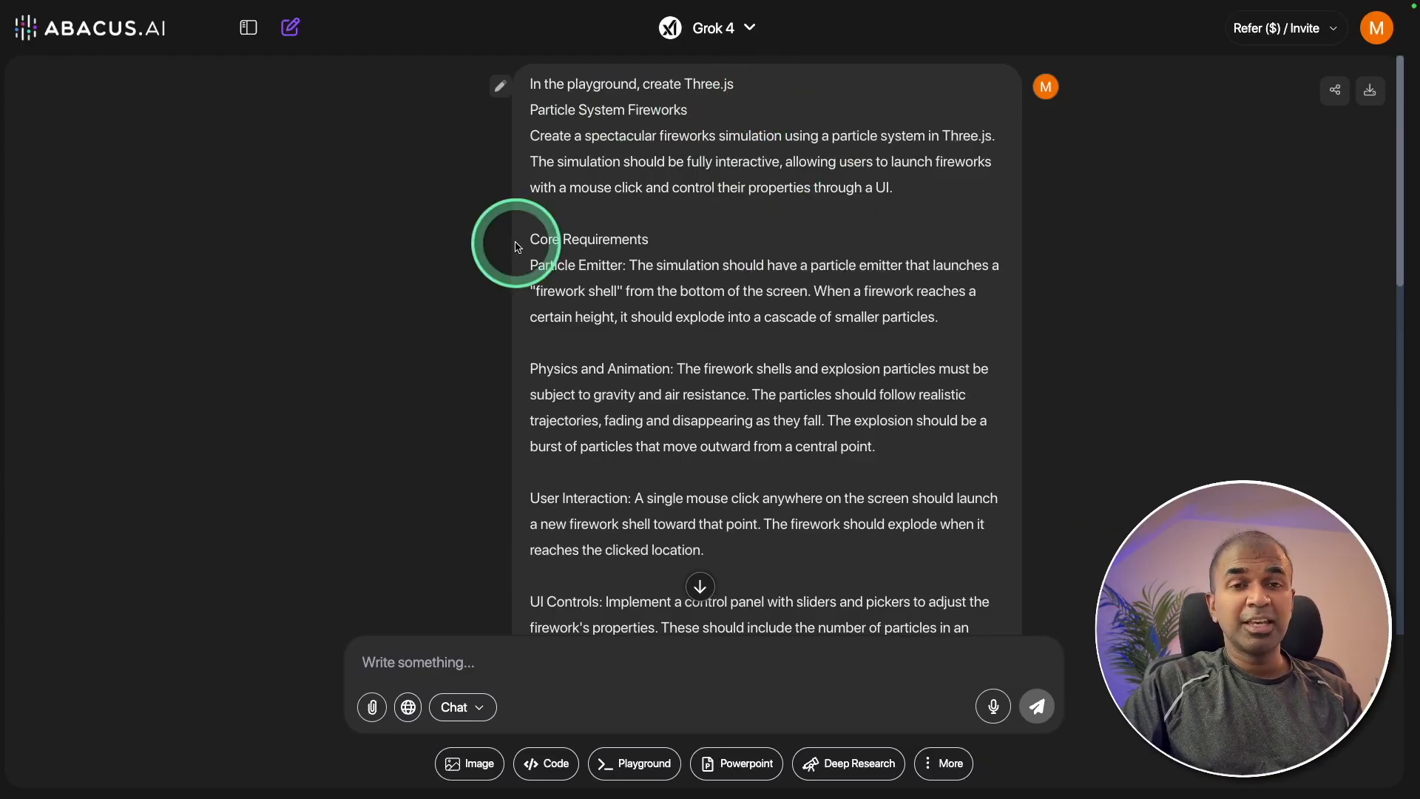
{"action": "mouse_move", "coordinate": [106, 76]}
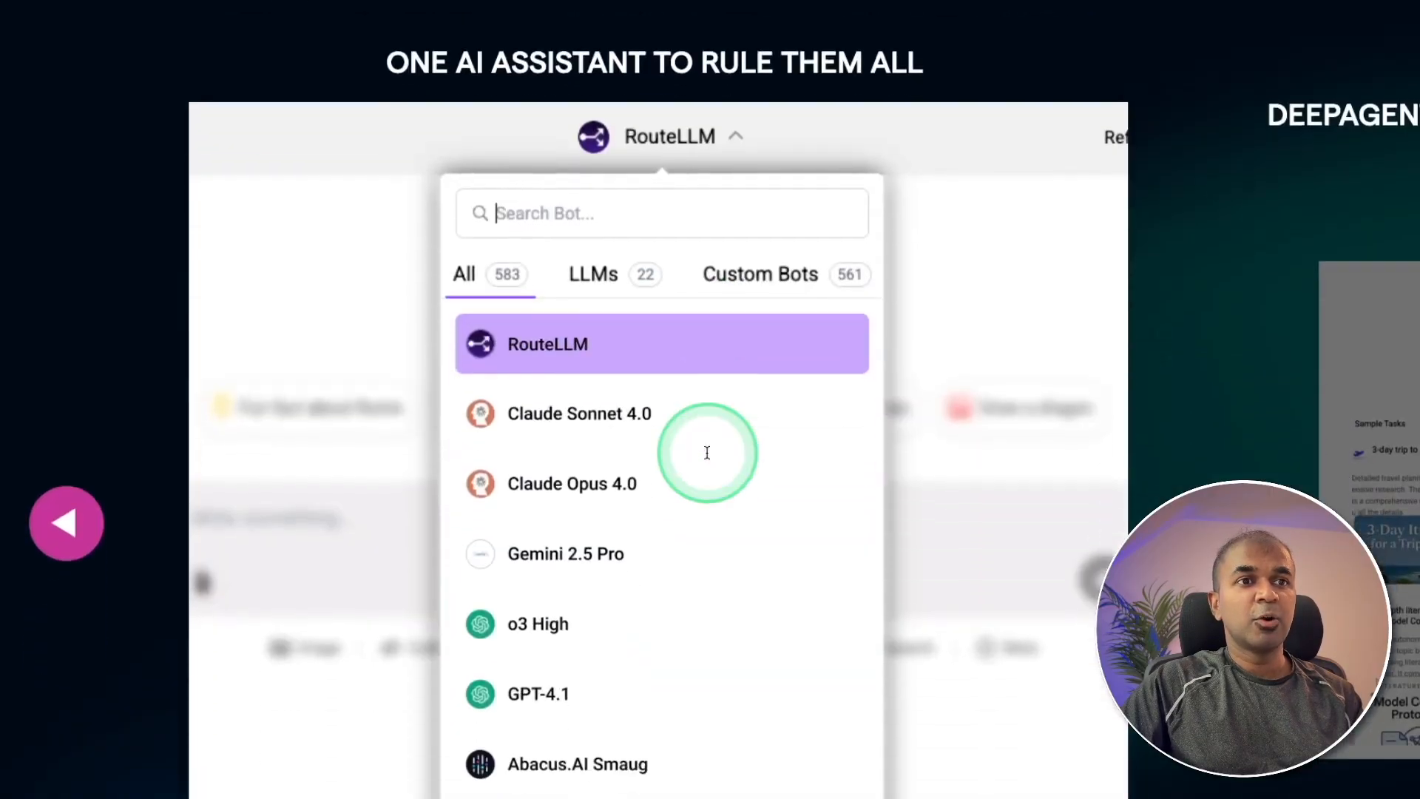
{"action": "scroll", "scroll_direction": "down", "scroll_amount": 3}
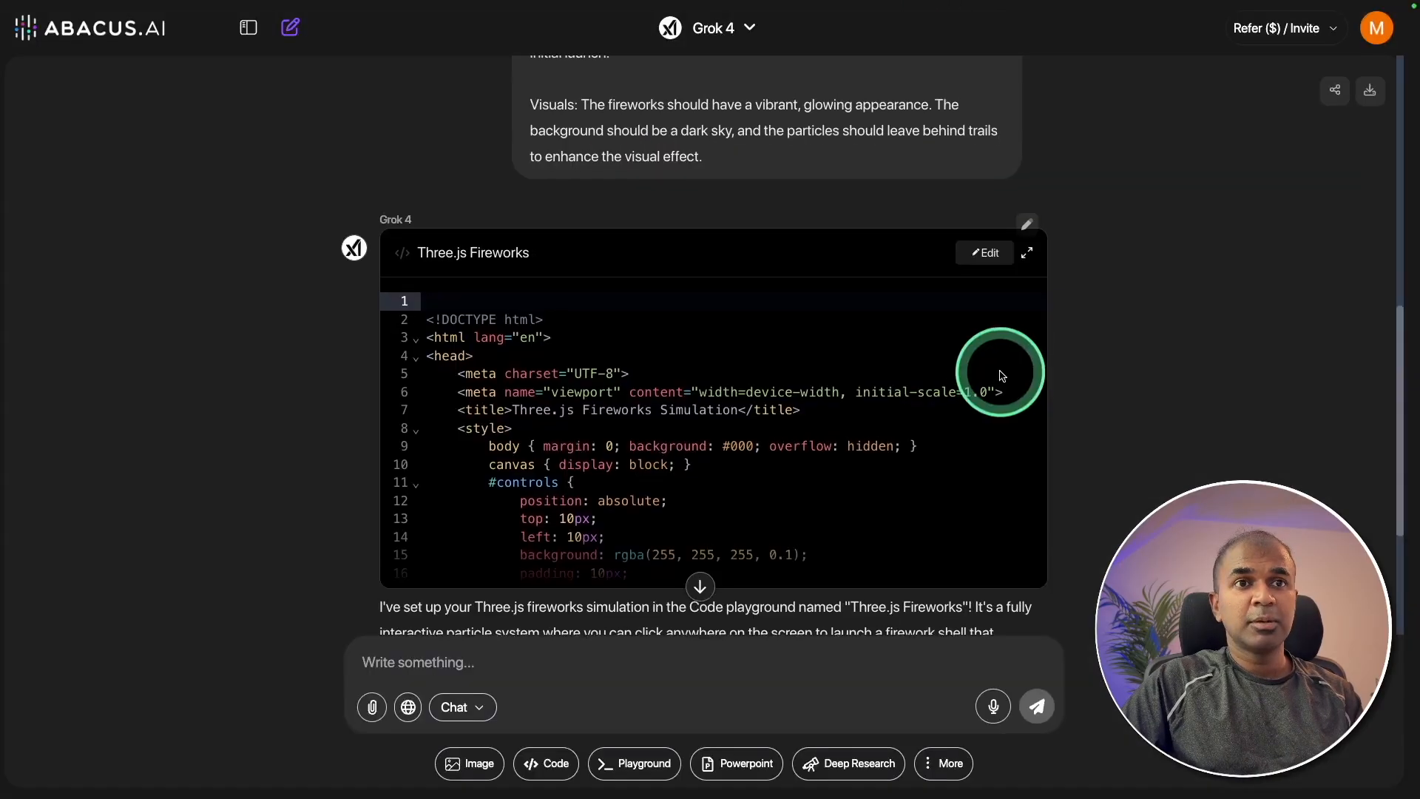
- Preview Grok 4's fireworks, choose a firework colour, and launch a firework mid-sky
{"action": "left_click", "coordinate": [1026, 253]}
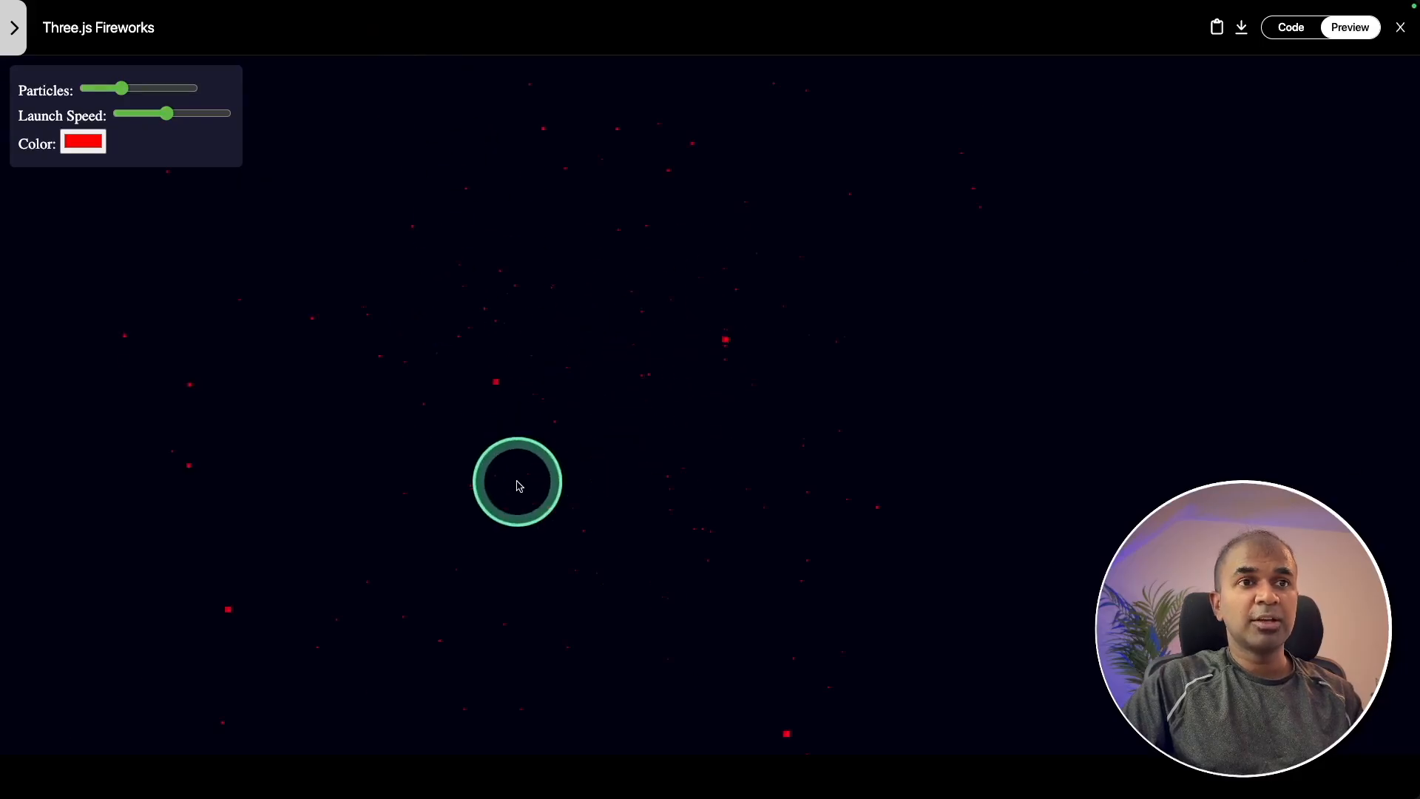
{"action": "left_click", "coordinate": [83, 142]}
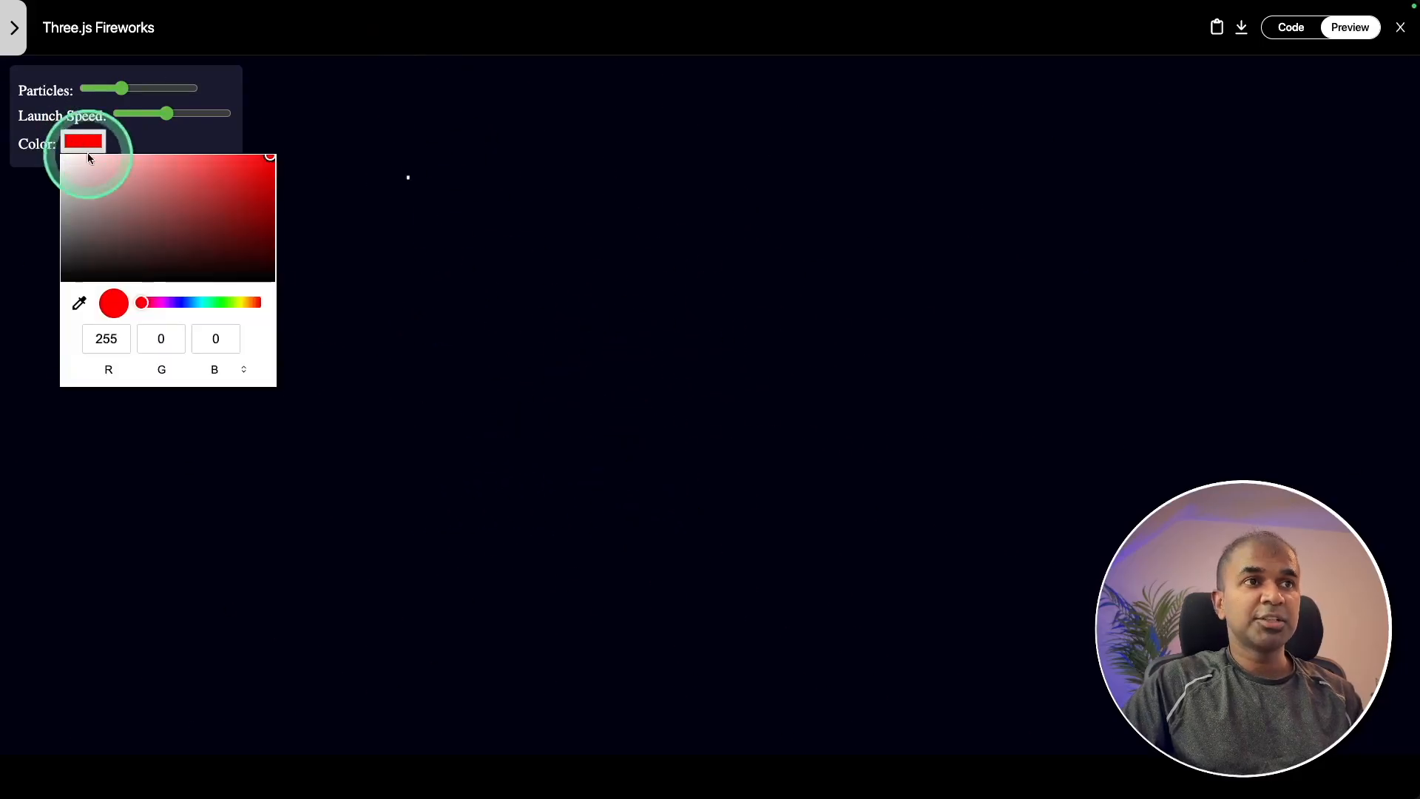
{"action": "left_click", "coordinate": [226, 192]}
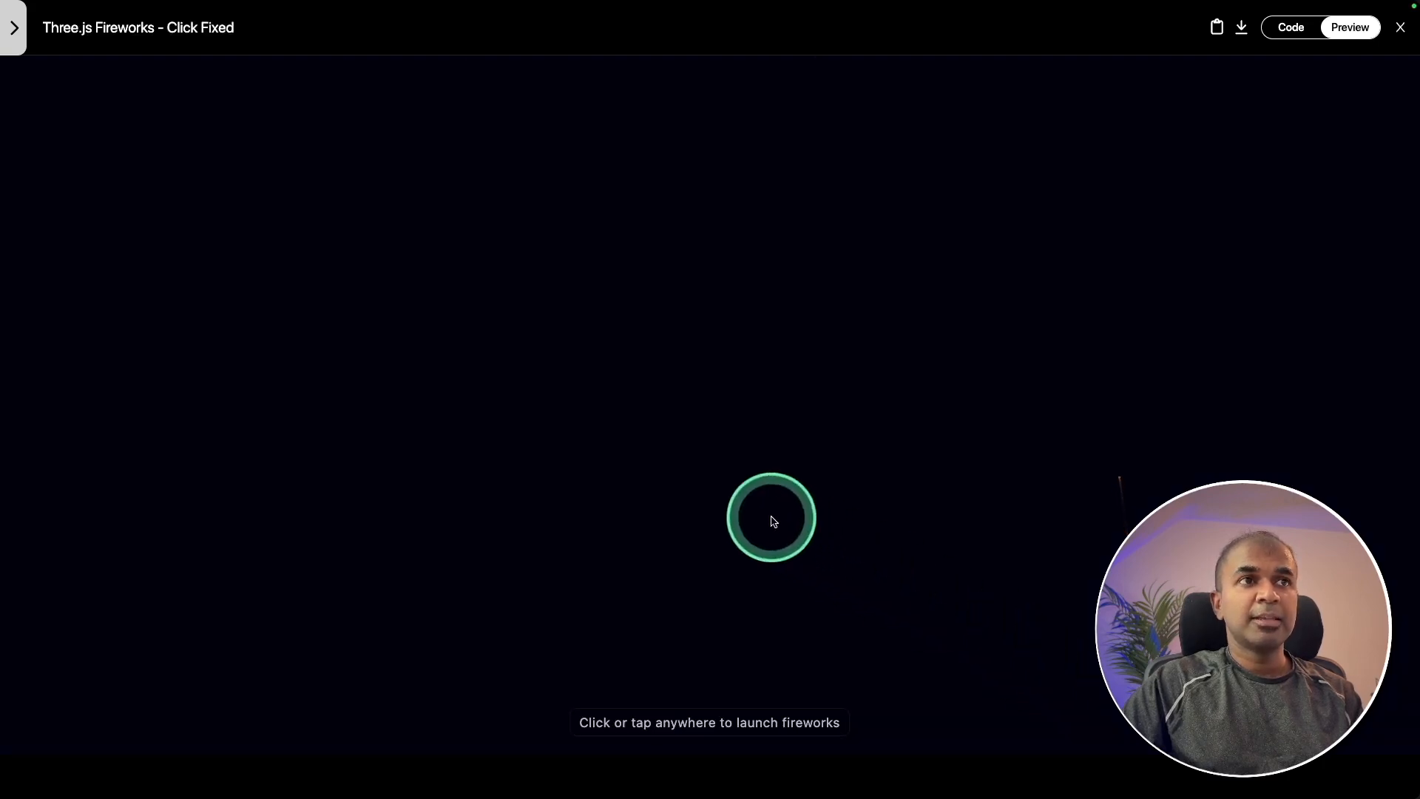
{"action": "left_click", "coordinate": [771, 518]}
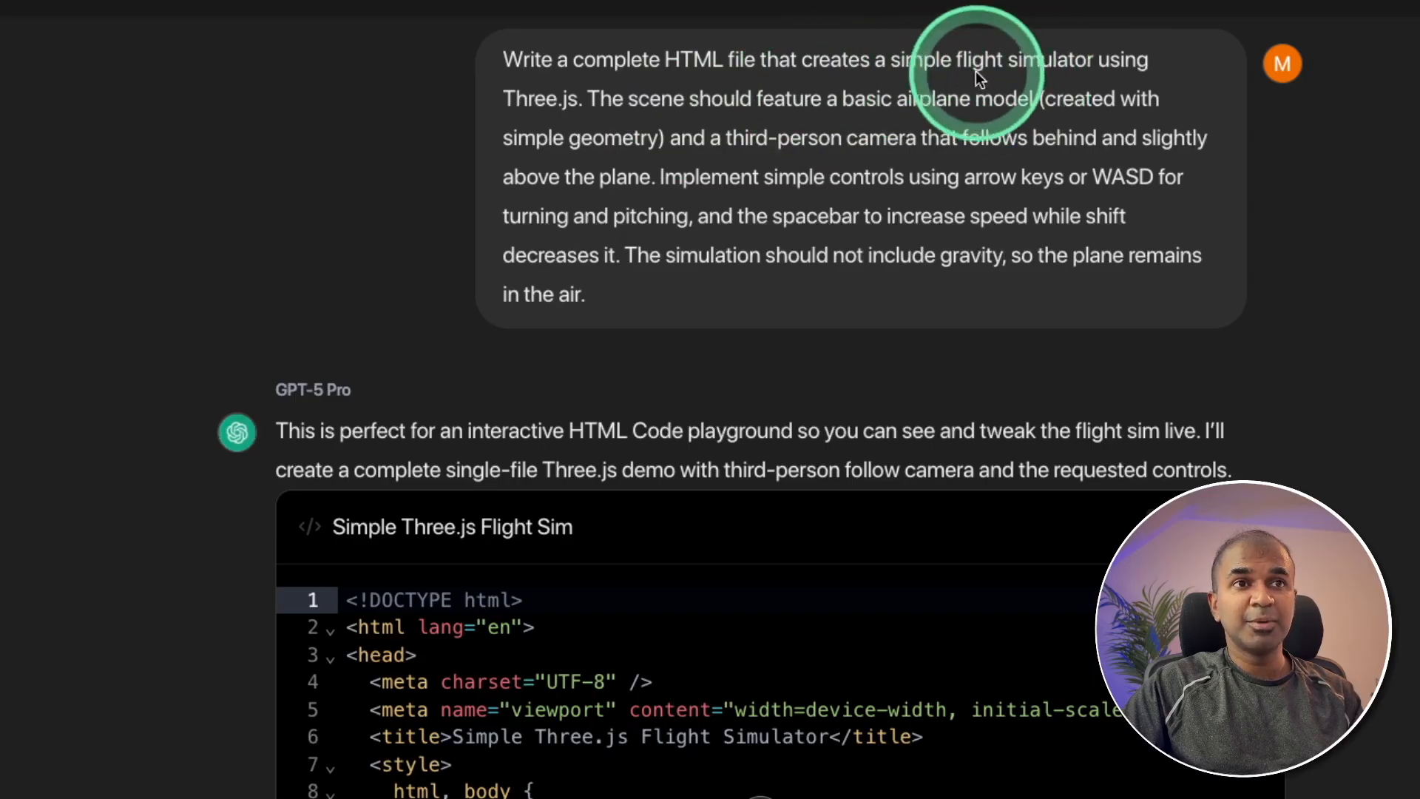
- Run GPT-5 Pro's Simple Three.js Flight Sim in the playground Preview mode
{"action": "left_click", "coordinate": [1348, 28]}
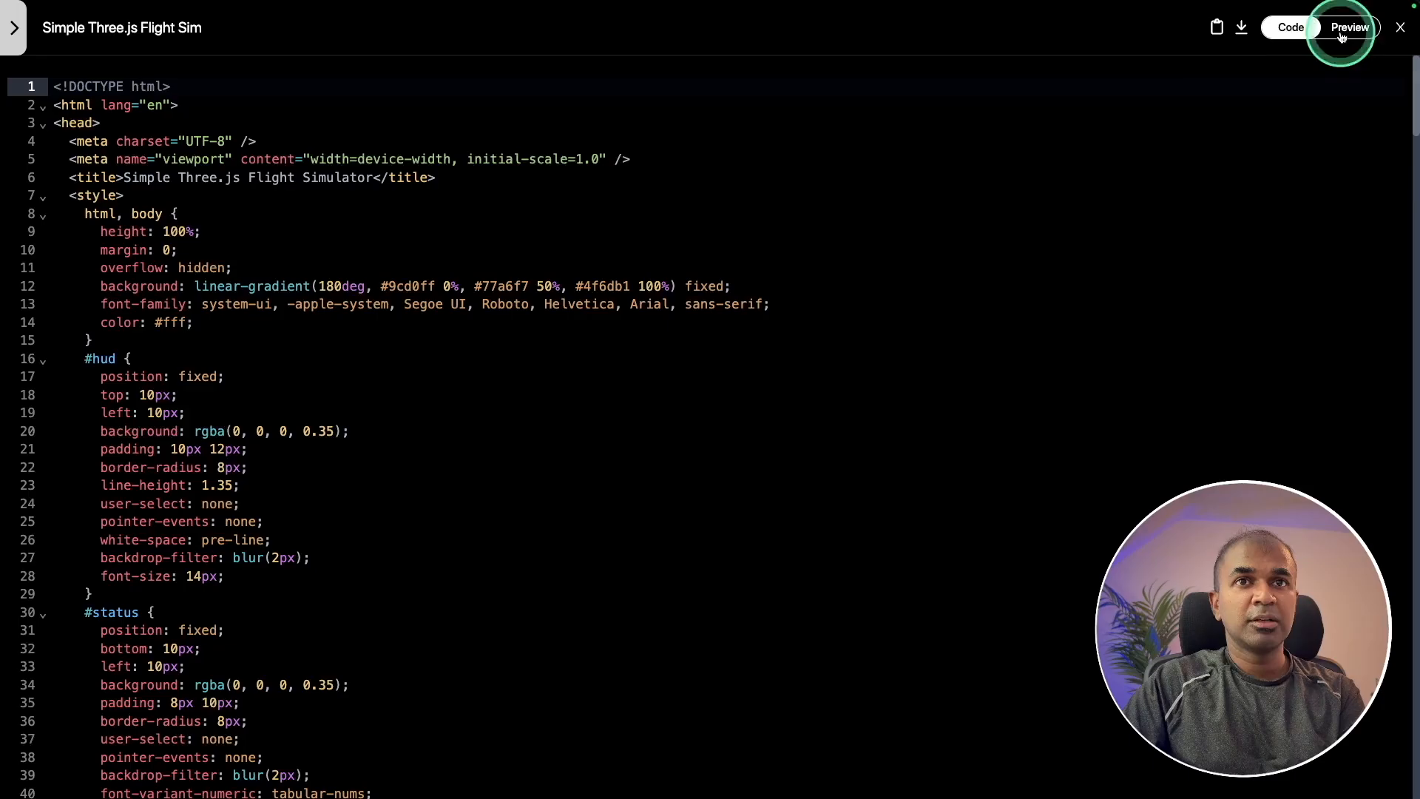
{"action": "left_click", "coordinate": [1348, 27]}
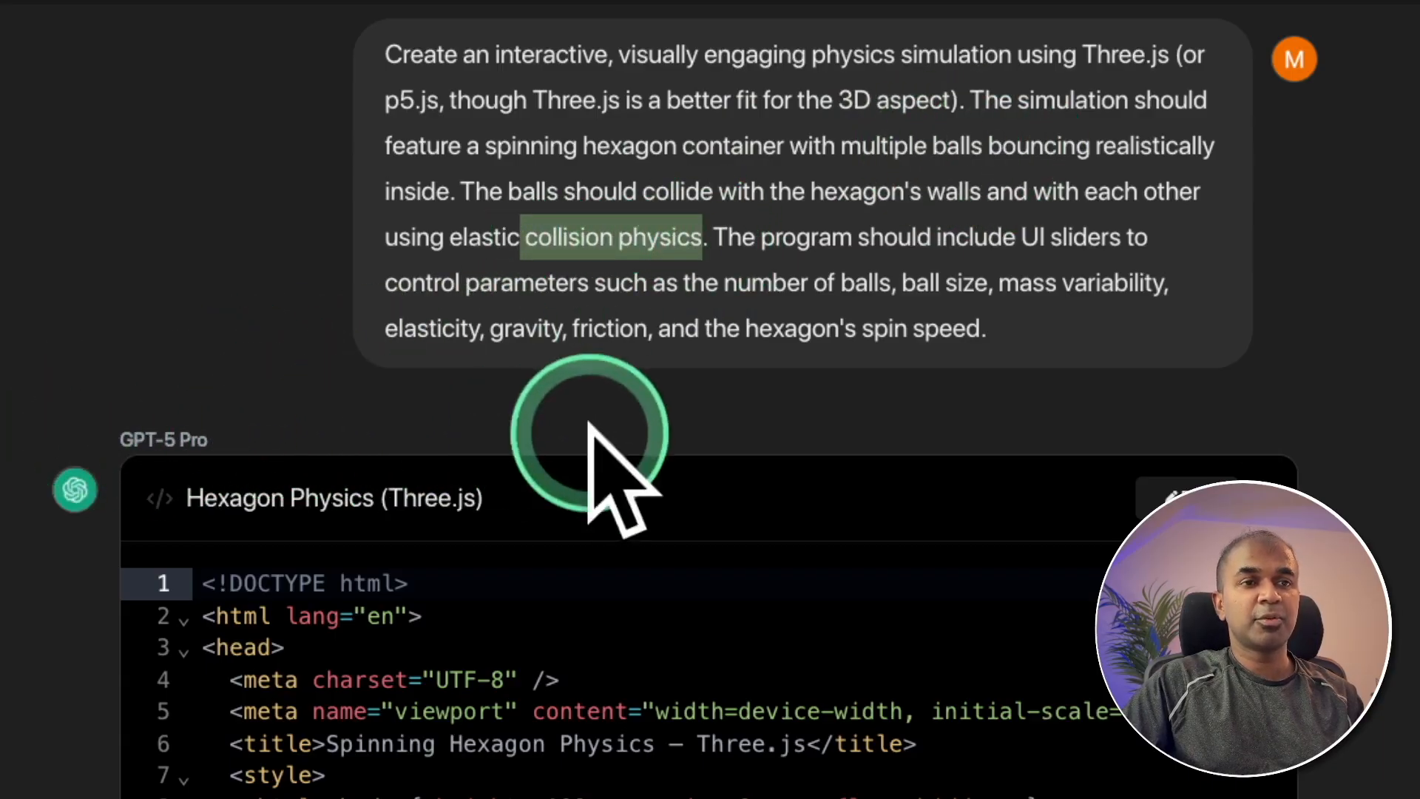
- Open GPT-5 Pro's Hexagon Physics preview and orbit around the spinning hexagon
{"action": "left_click", "coordinate": [1348, 27]}
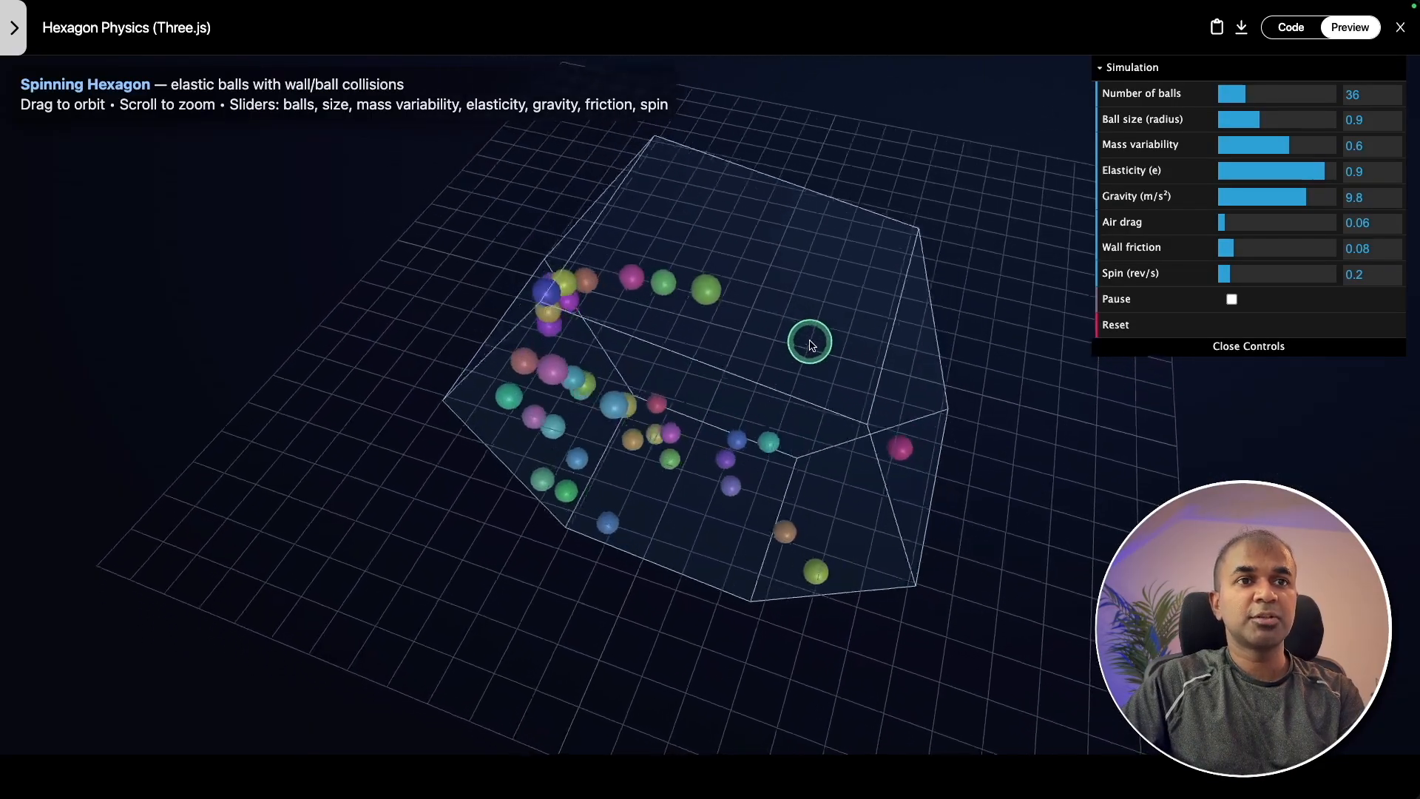
{"action": "left_click_drag", "start_coordinate": [811, 344], "coordinate": [978, 343]}
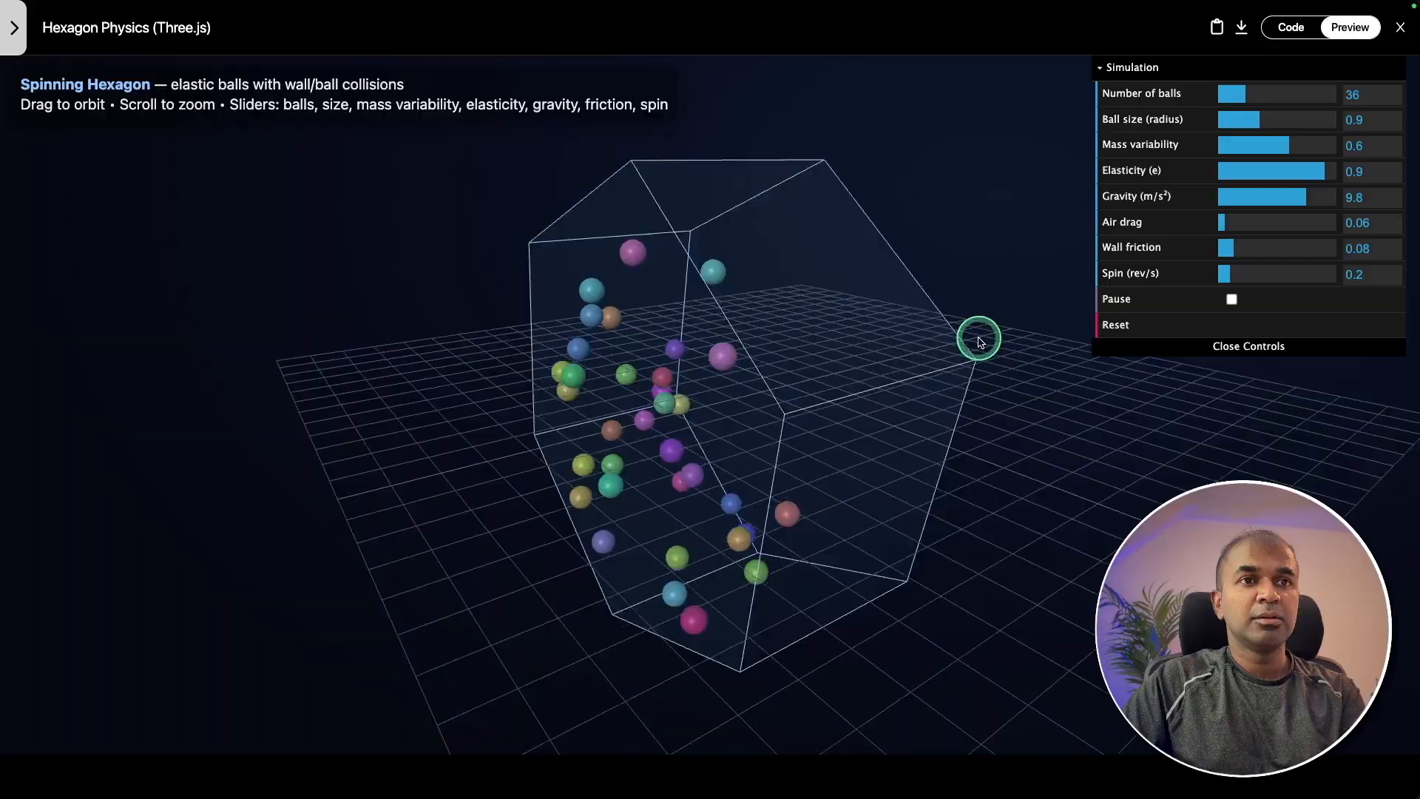
{"action": "left_click_drag", "start_coordinate": [978, 339], "coordinate": [824, 302]}
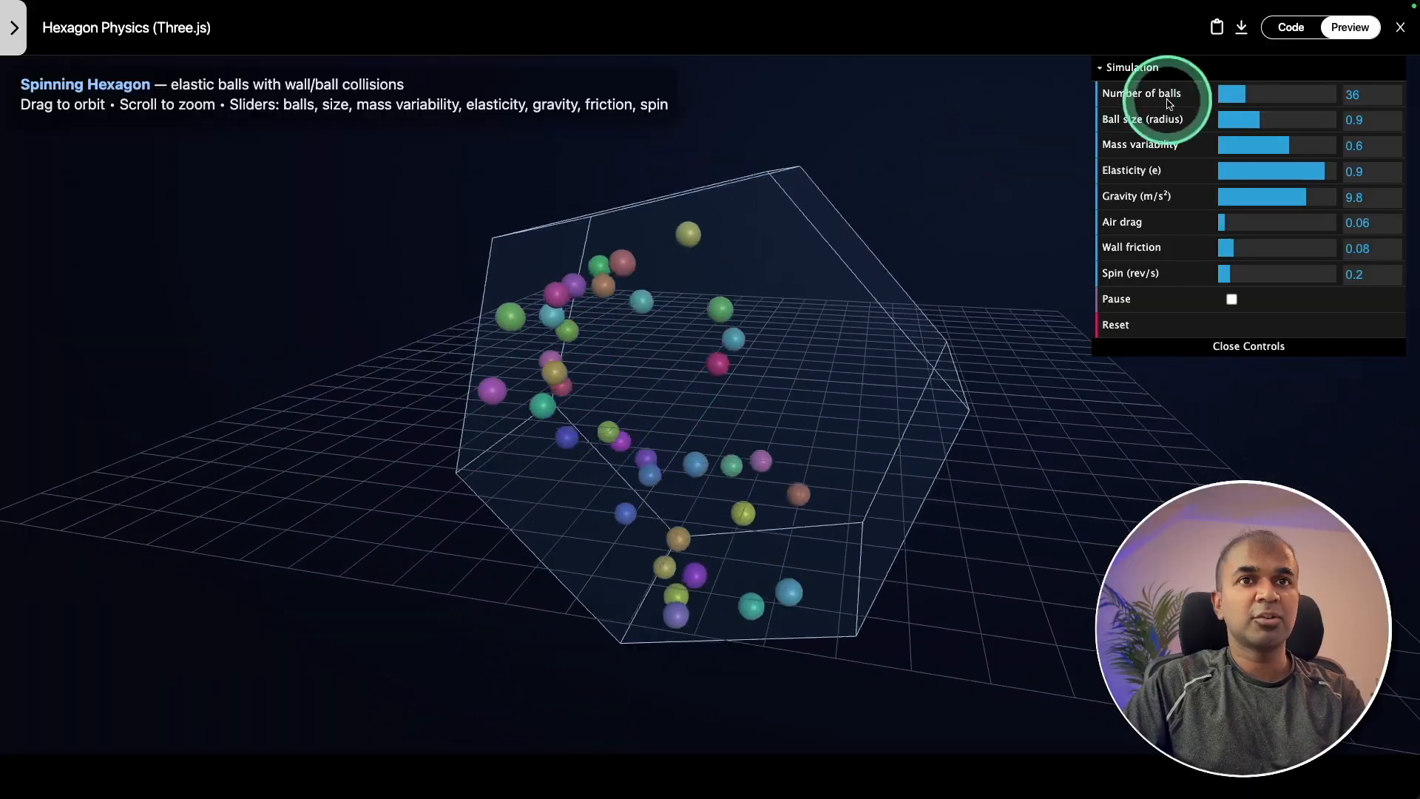
- Reduce to 11 balls, make them larger, and lower the gravity strength
{"action": "left_click_drag", "start_coordinate": [1234, 93], "coordinate": [1230, 93]}
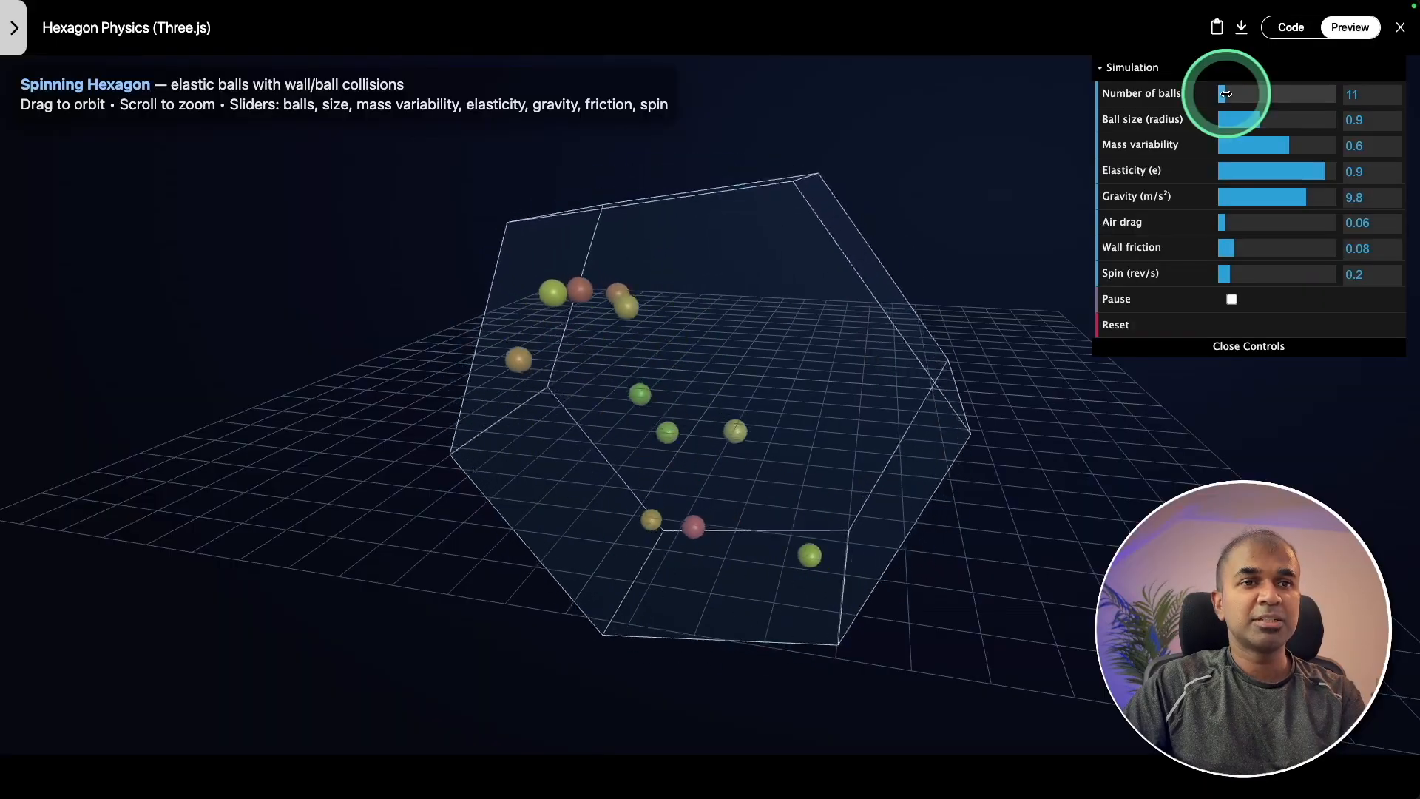
{"action": "left_click_drag", "start_coordinate": [1227, 118], "coordinate": [1272, 118]}
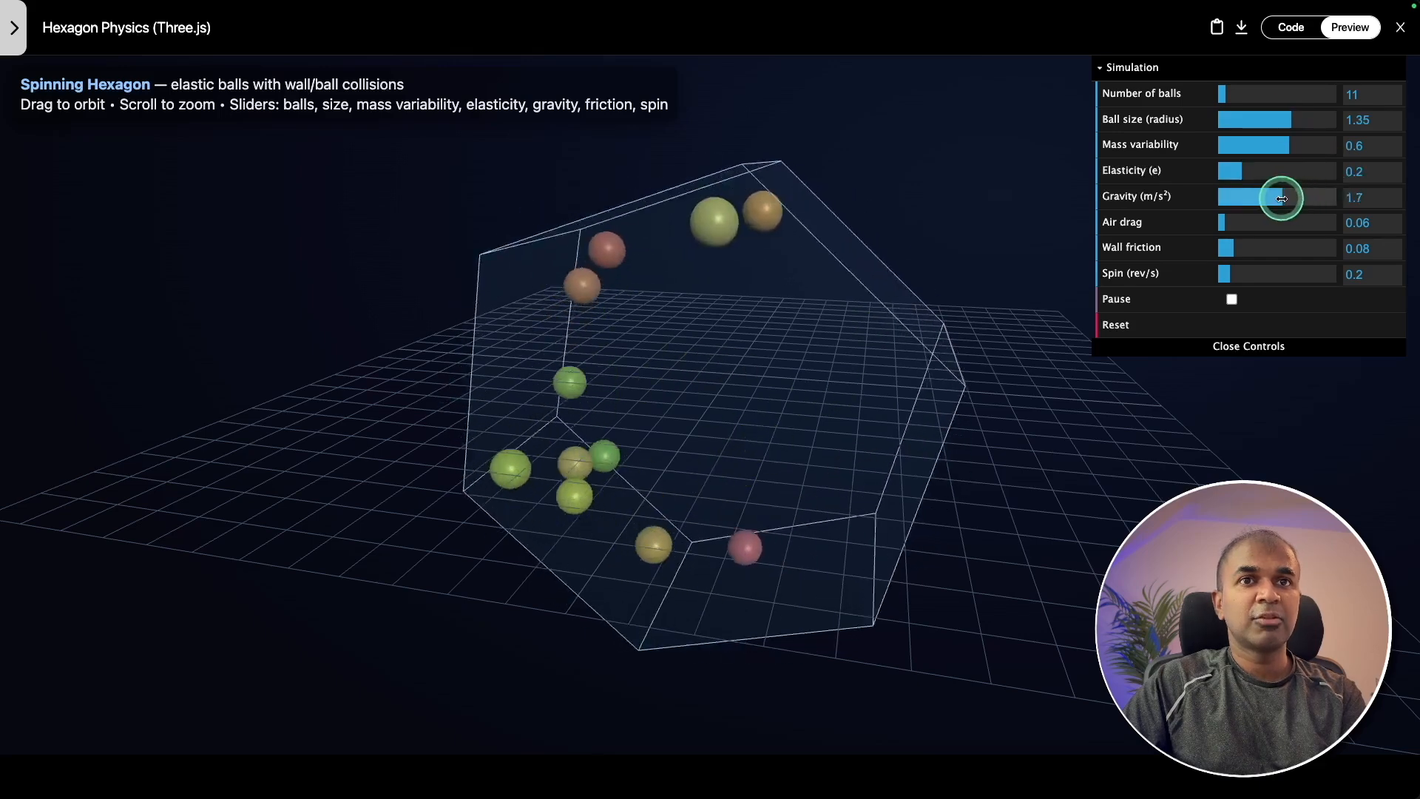
{"action": "left_click_drag", "start_coordinate": [1281, 198], "coordinate": [1222, 198]}
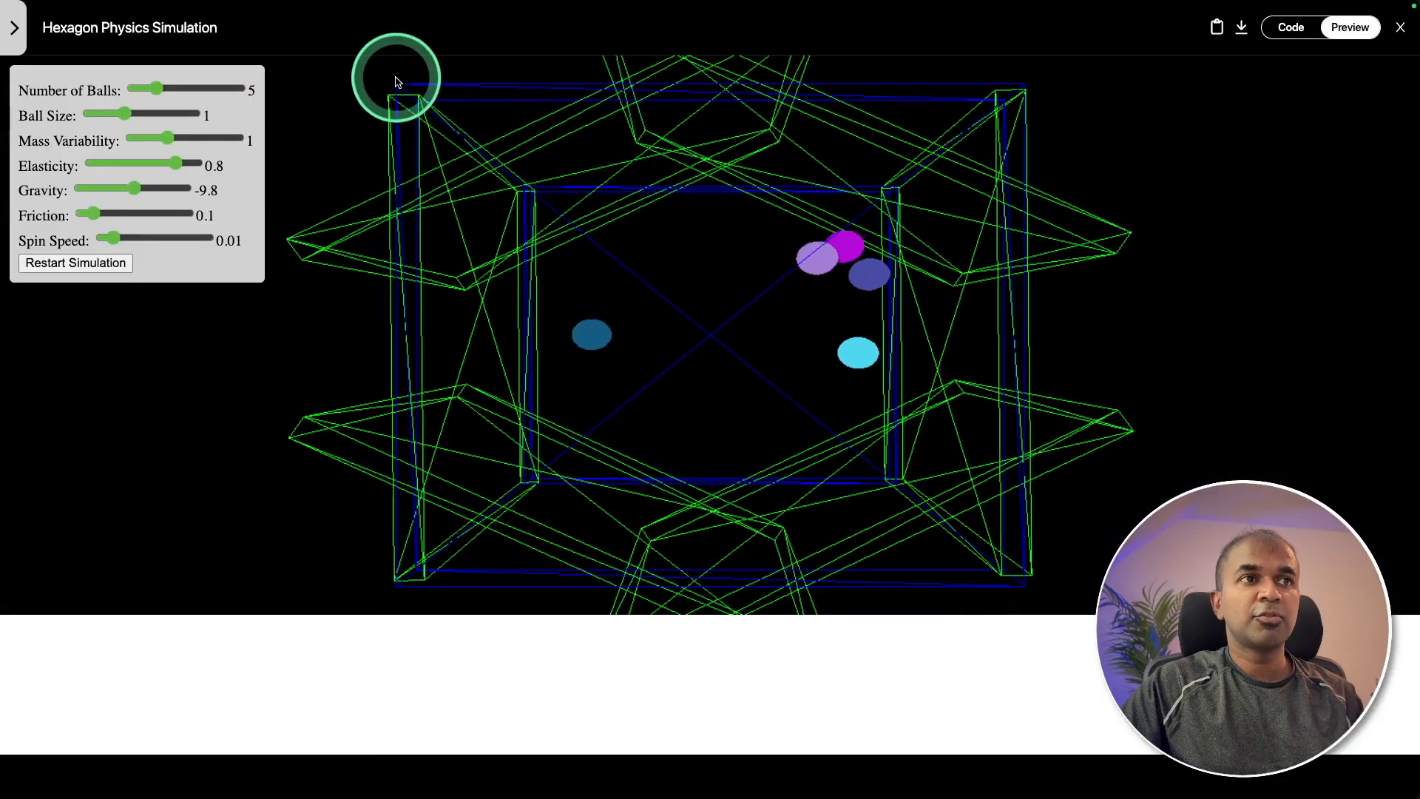
{"action": "left_click_drag", "start_coordinate": [154, 90], "coordinate": [162, 90]}
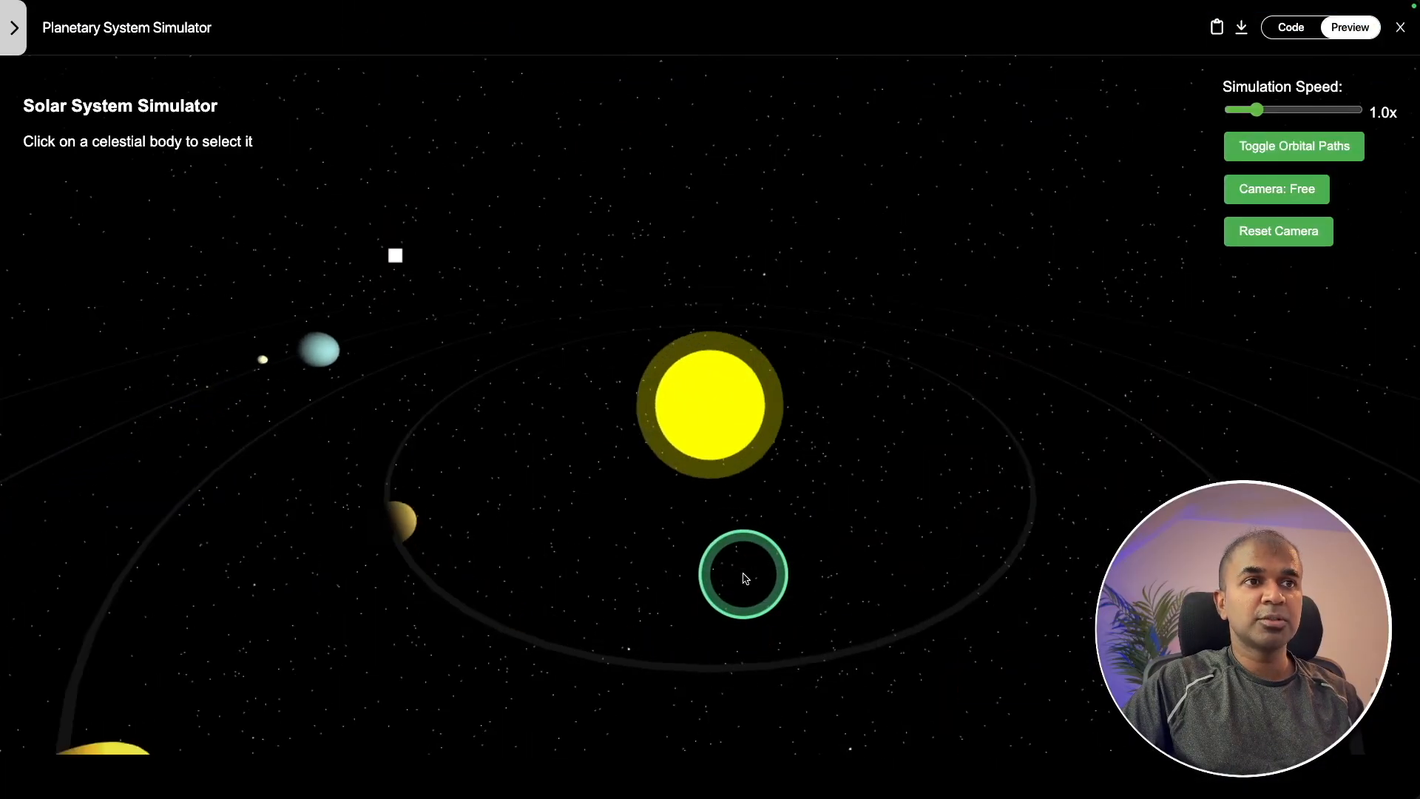
- Raise the Planetary System Simulator's speed through 2.2x up to 4.6x
{"action": "left_click_drag", "start_coordinate": [1257, 110], "coordinate": [1286, 109]}
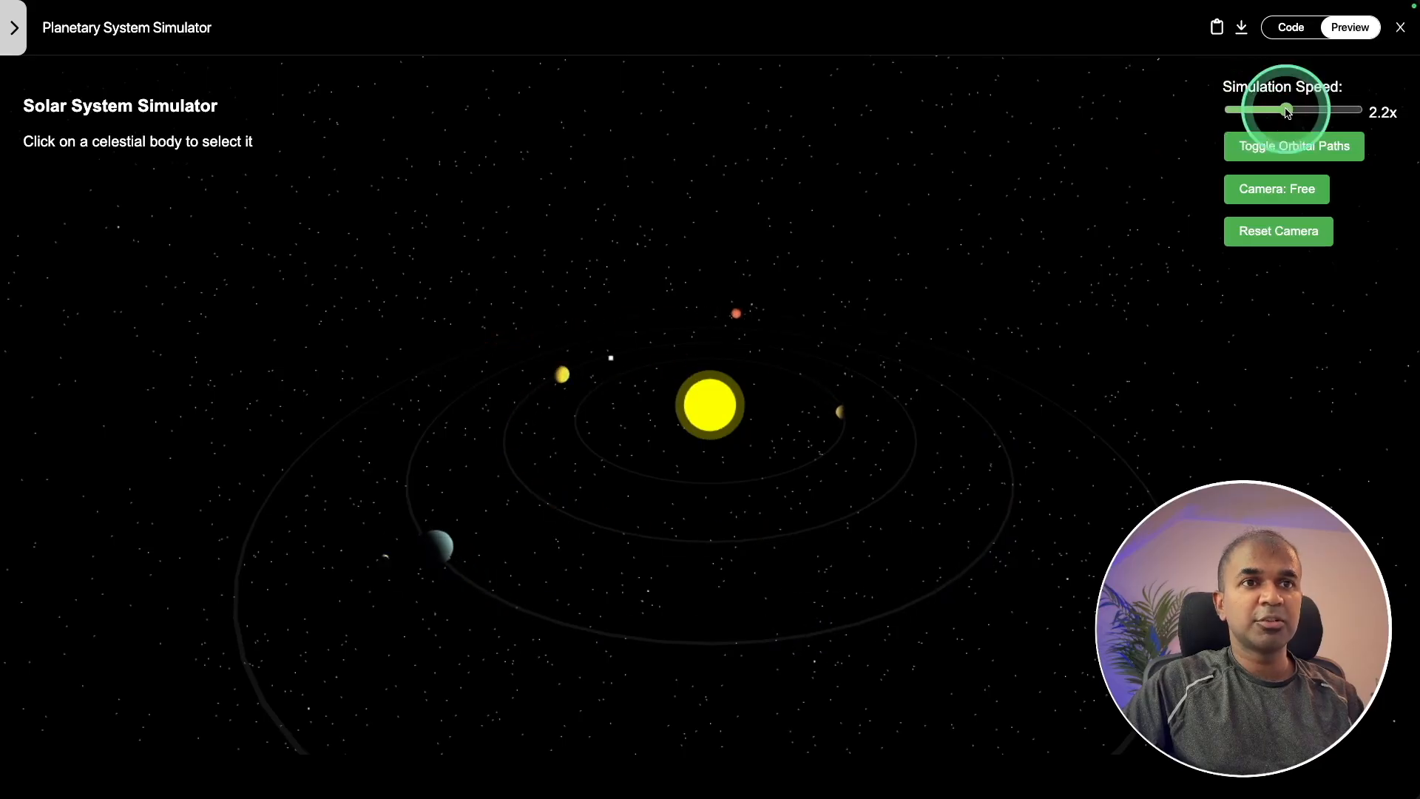
{"action": "left_click_drag", "start_coordinate": [1285, 109], "coordinate": [1345, 109]}
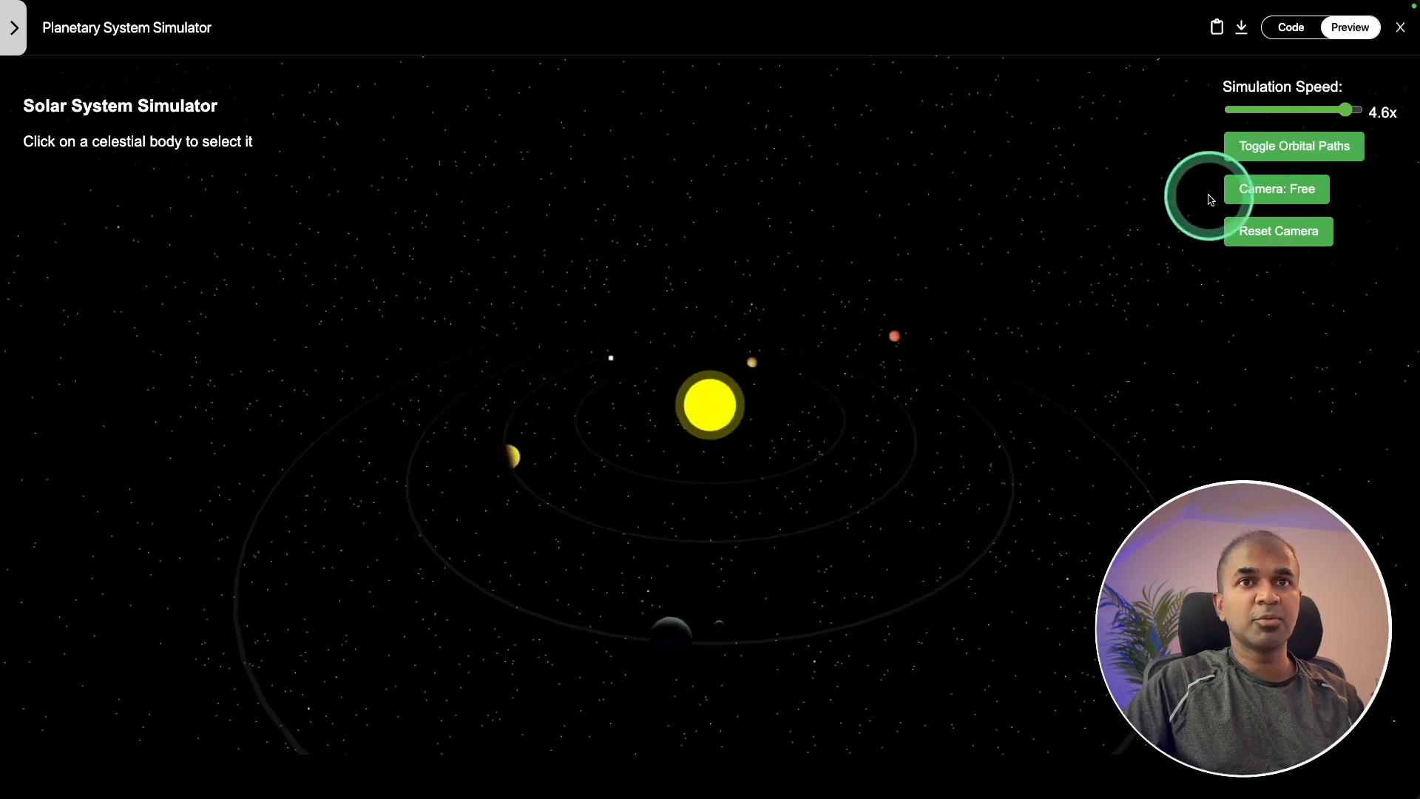
{"action": "left_click", "coordinate": [1293, 146]}
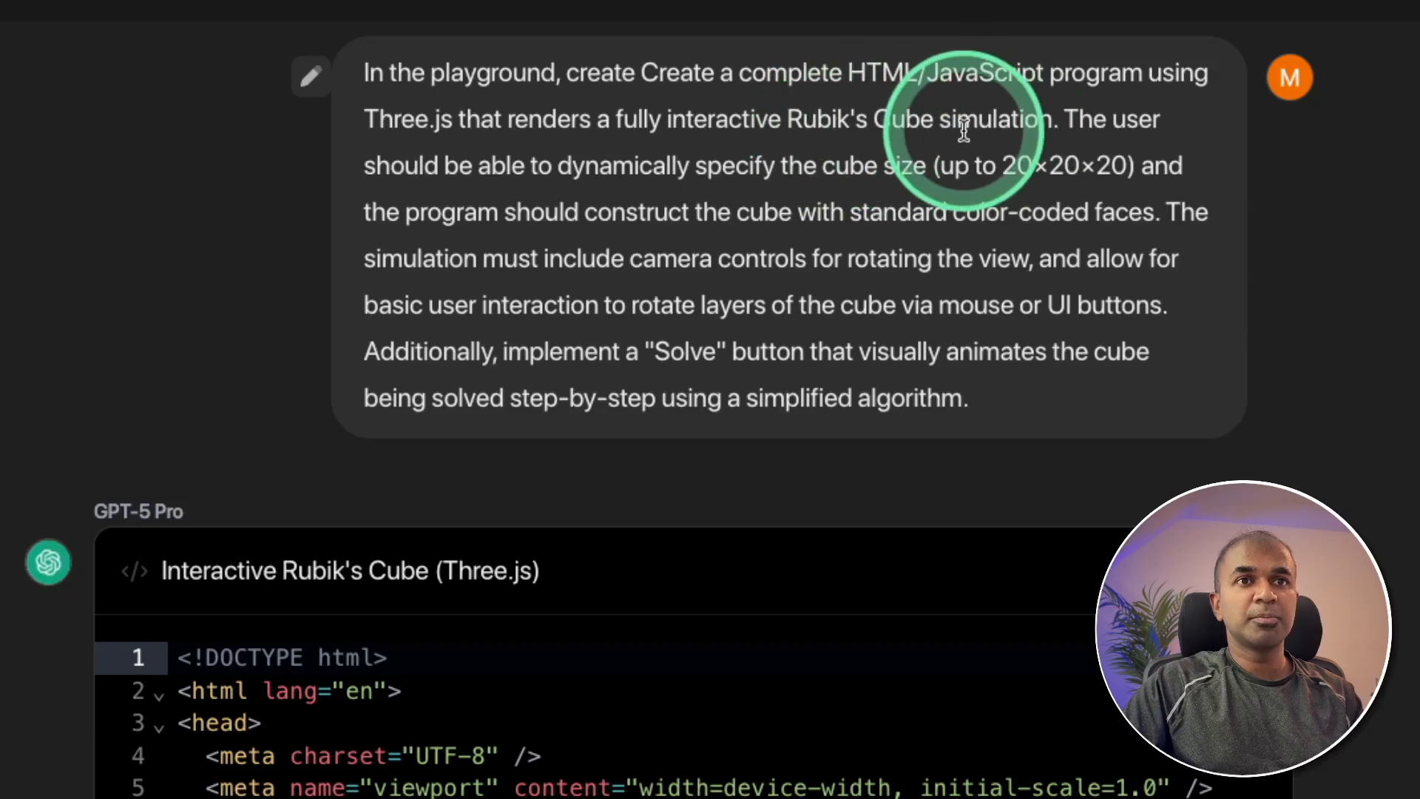
- Preview GPT-5 Pro's Rubik's Cube, then scramble and solve the RubiksCubeSimulation cube
{"action": "left_click", "coordinate": [1349, 28]}
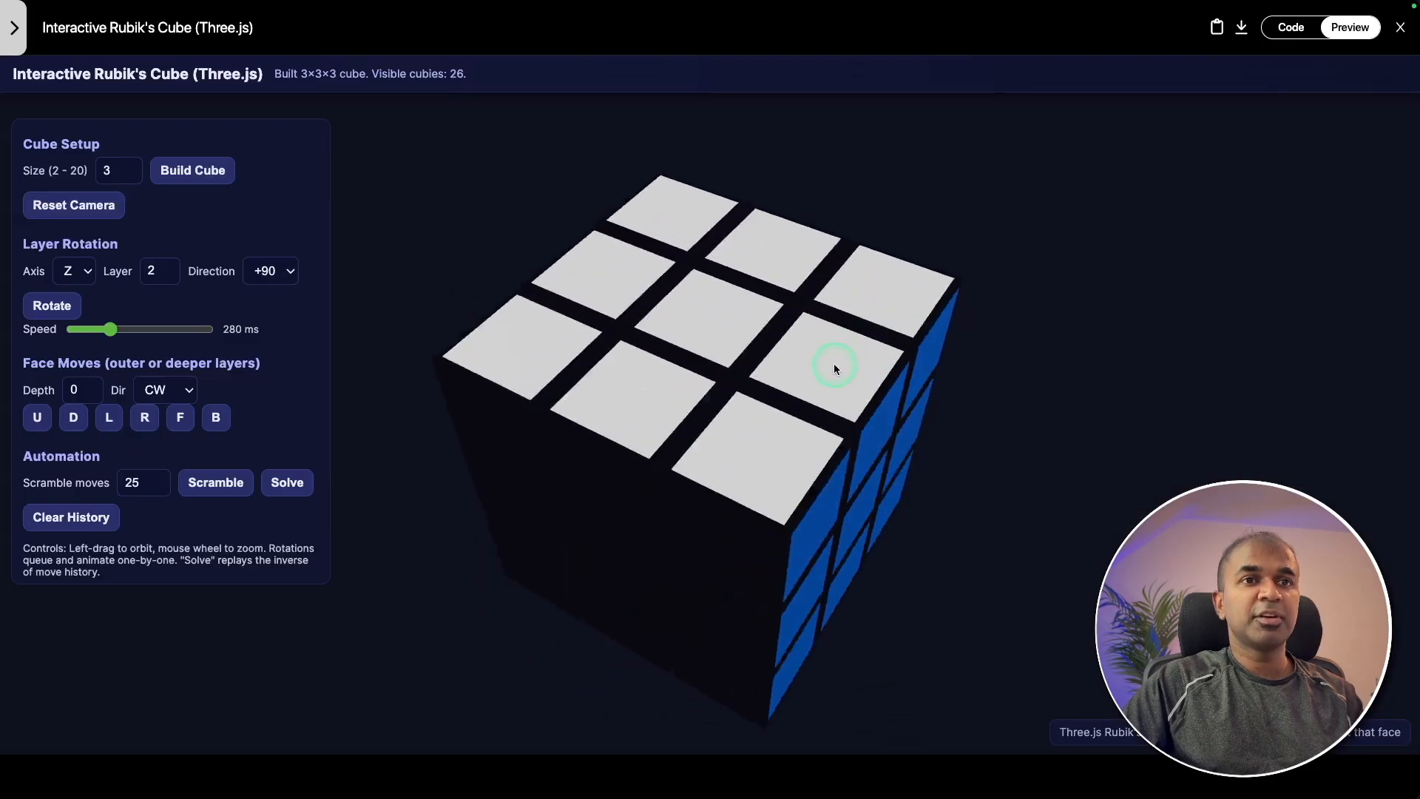
{"action": "left_click", "coordinate": [216, 481]}
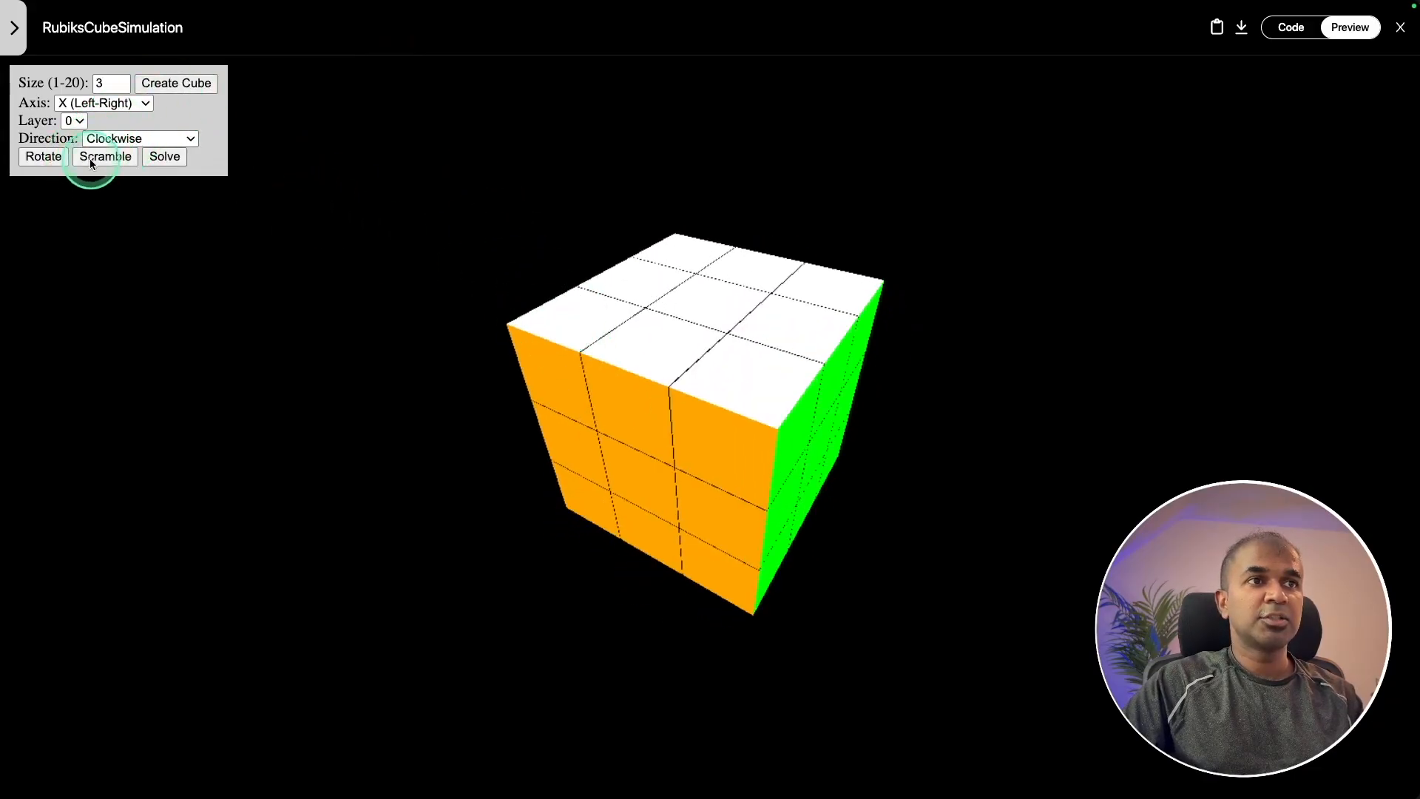
{"action": "left_click", "coordinate": [104, 156]}
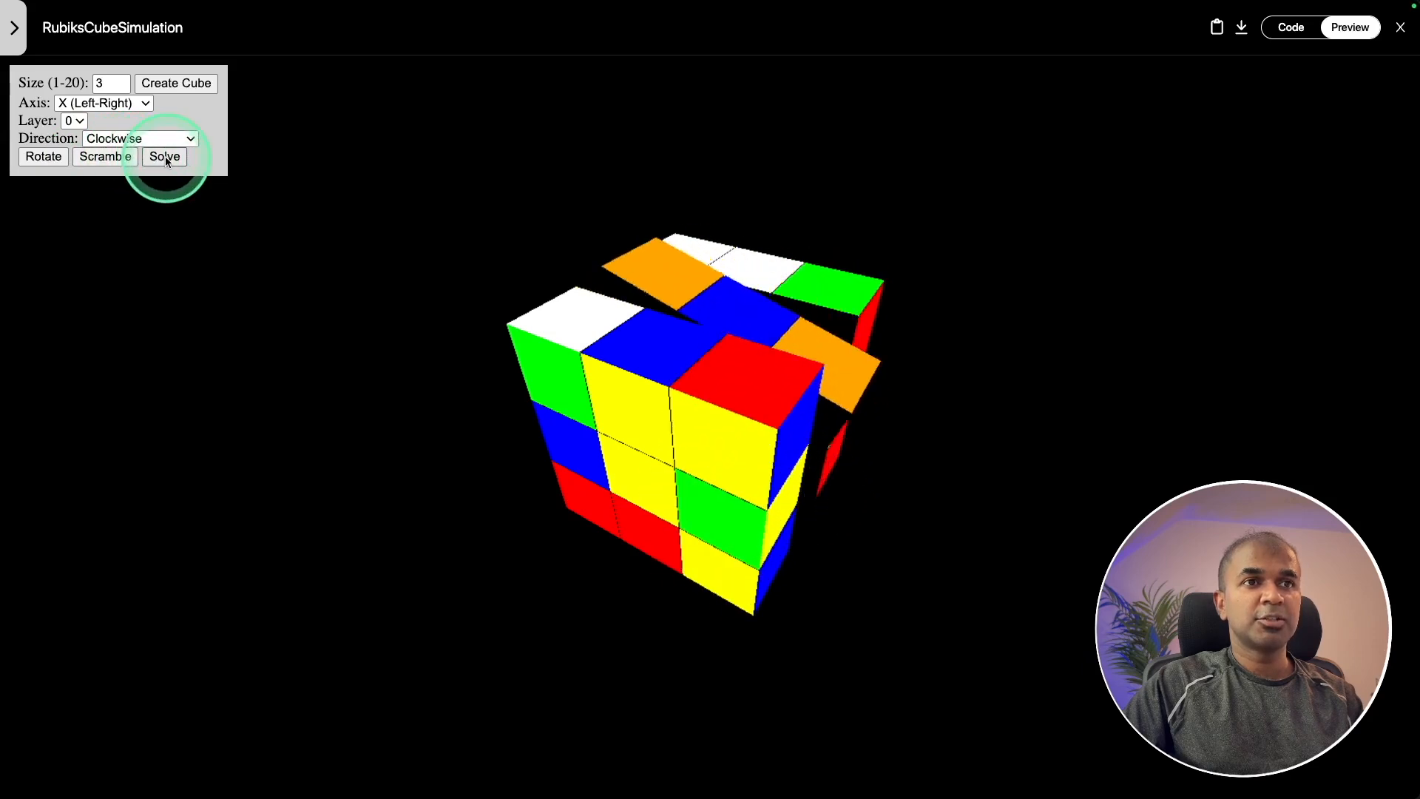
{"action": "left_click", "coordinate": [165, 156]}
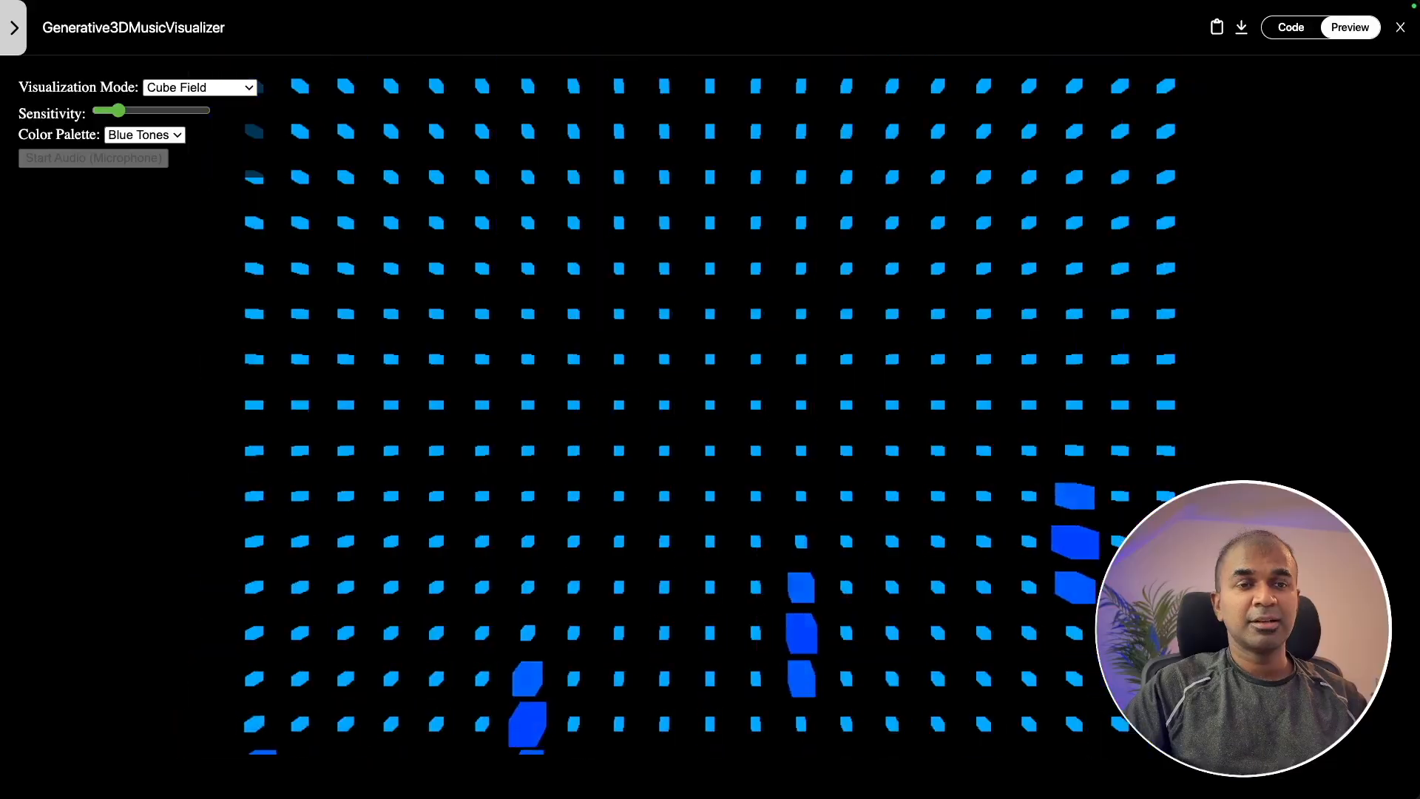
- Show the other visualizer, enable microphone input, and switch Mode to Cube Field
{"action": "left_click", "coordinate": [193, 105]}
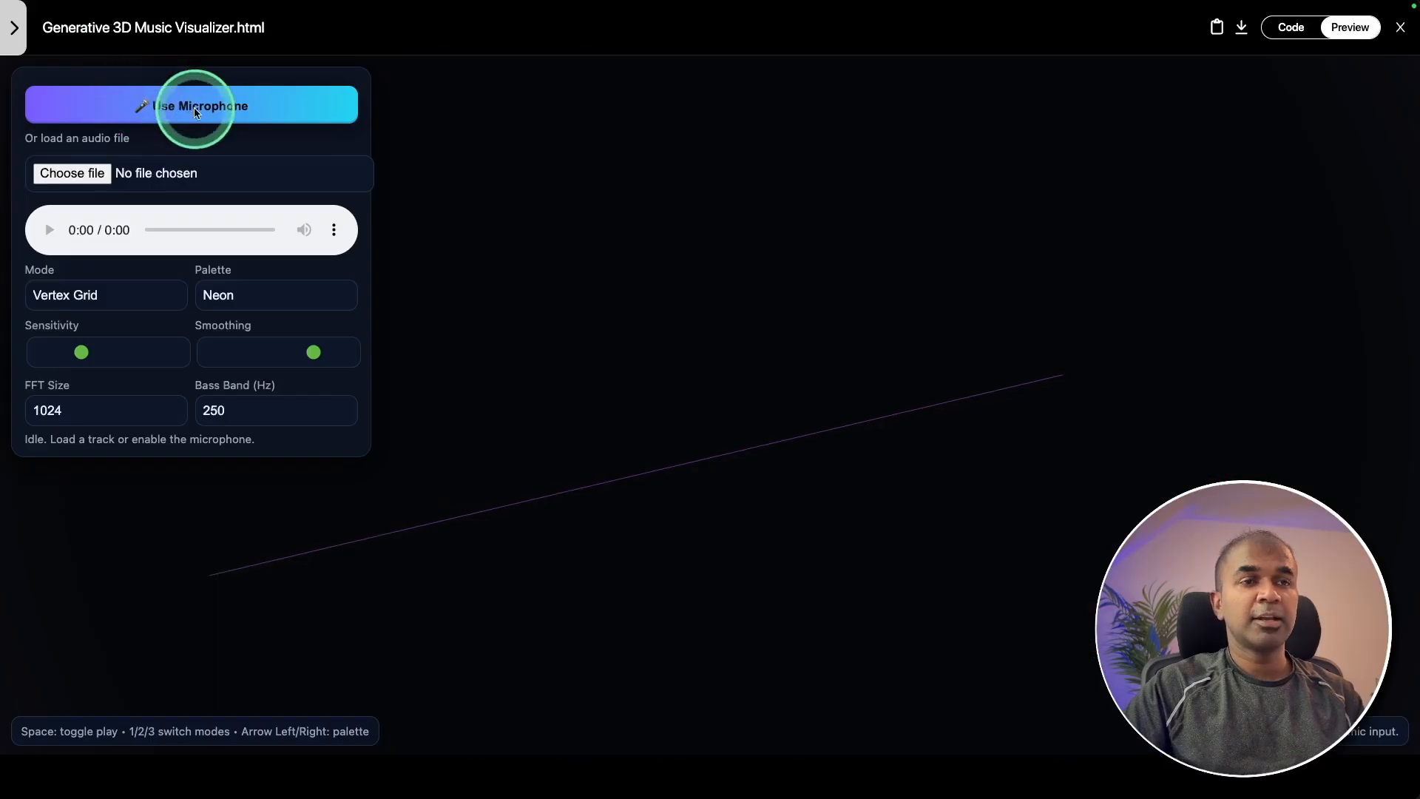
{"action": "left_click", "coordinate": [191, 105]}
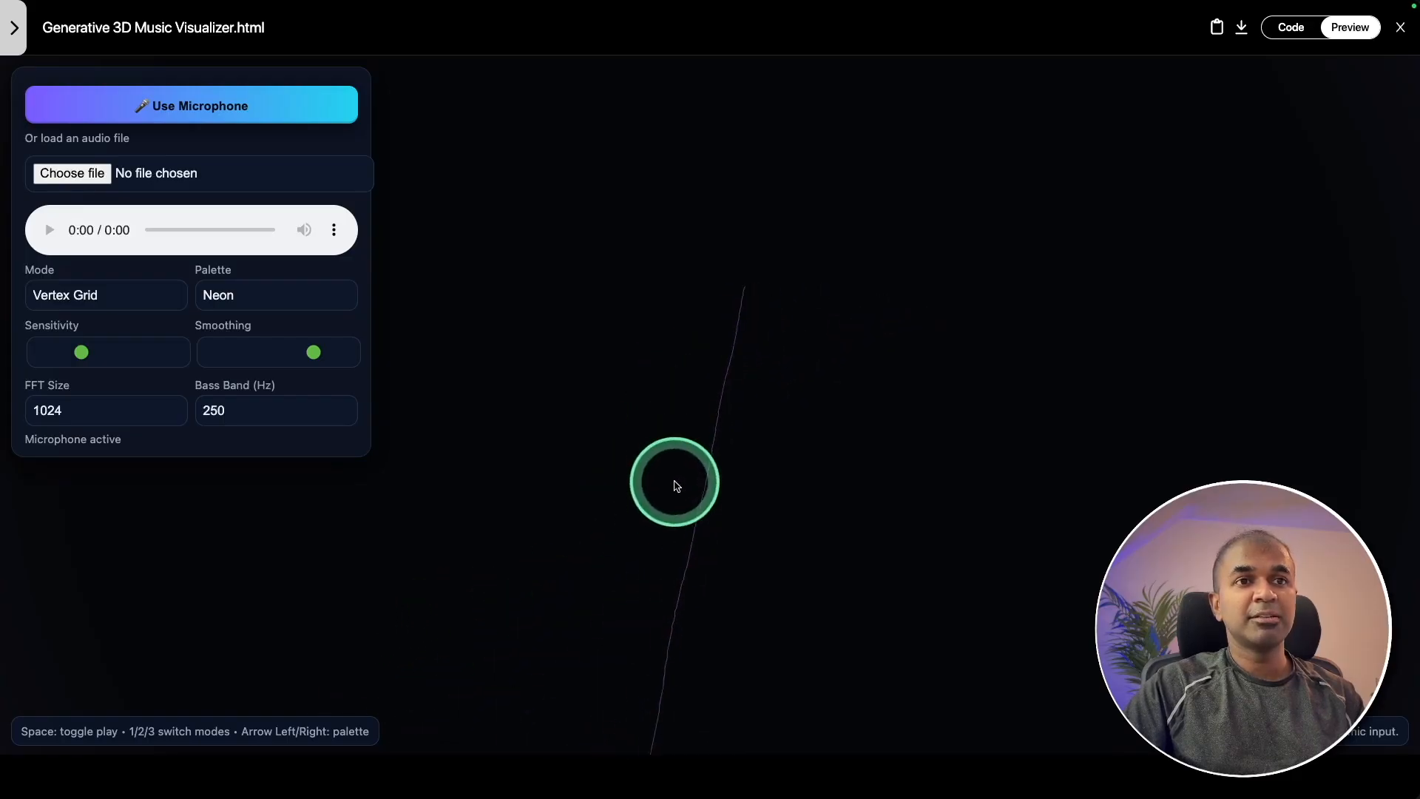
{"action": "left_click", "coordinate": [106, 294]}
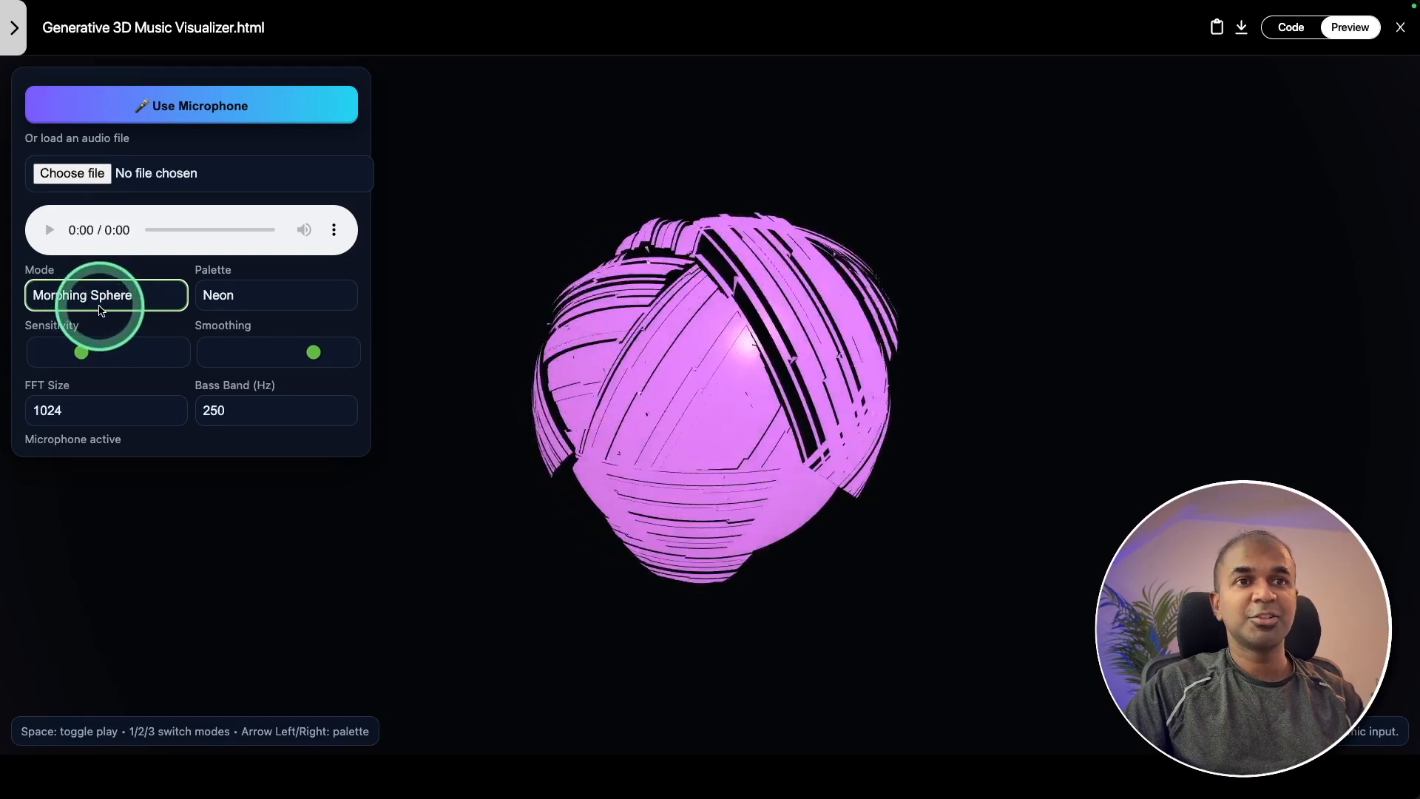
{"action": "left_click", "coordinate": [106, 294]}
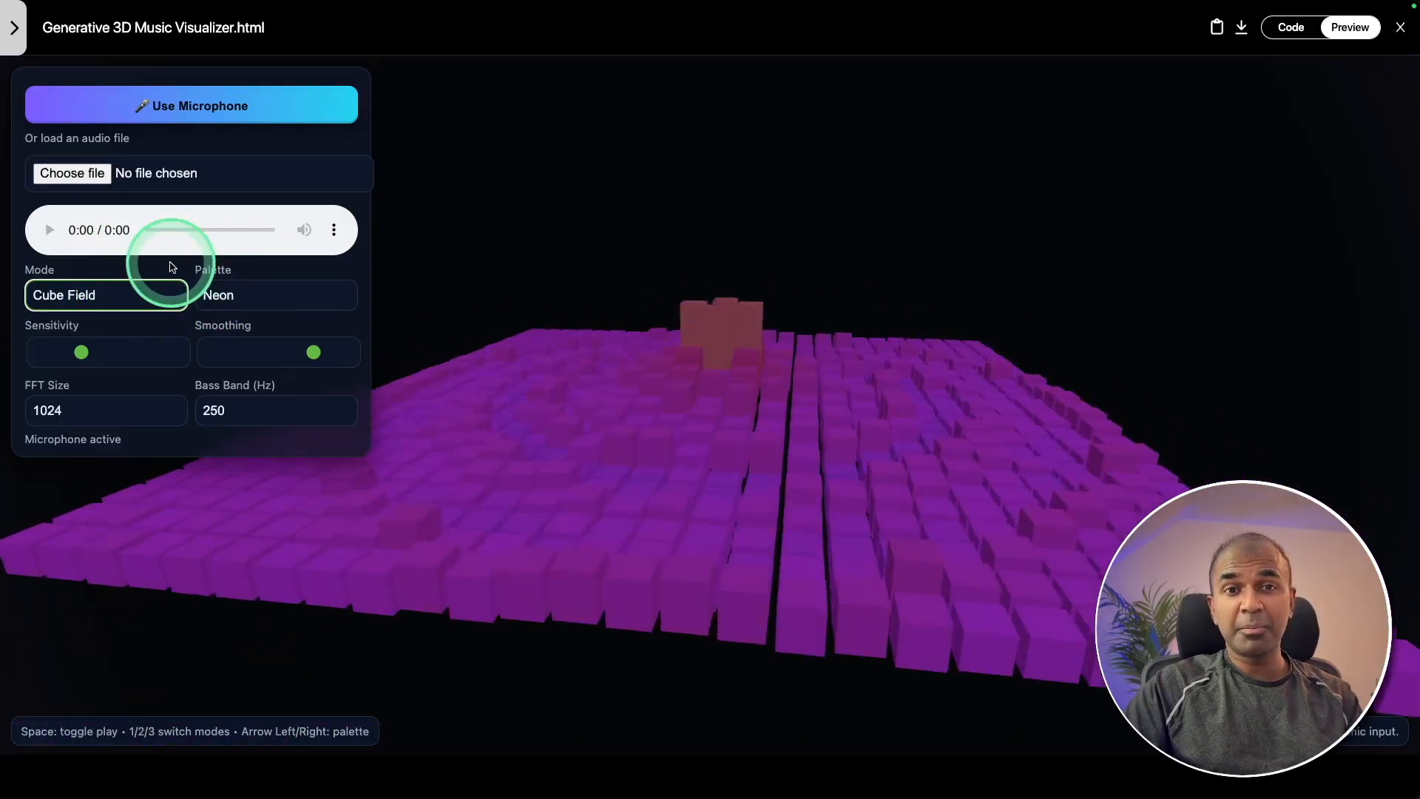
{"action": "mouse_move", "coordinate": [254, 199]}
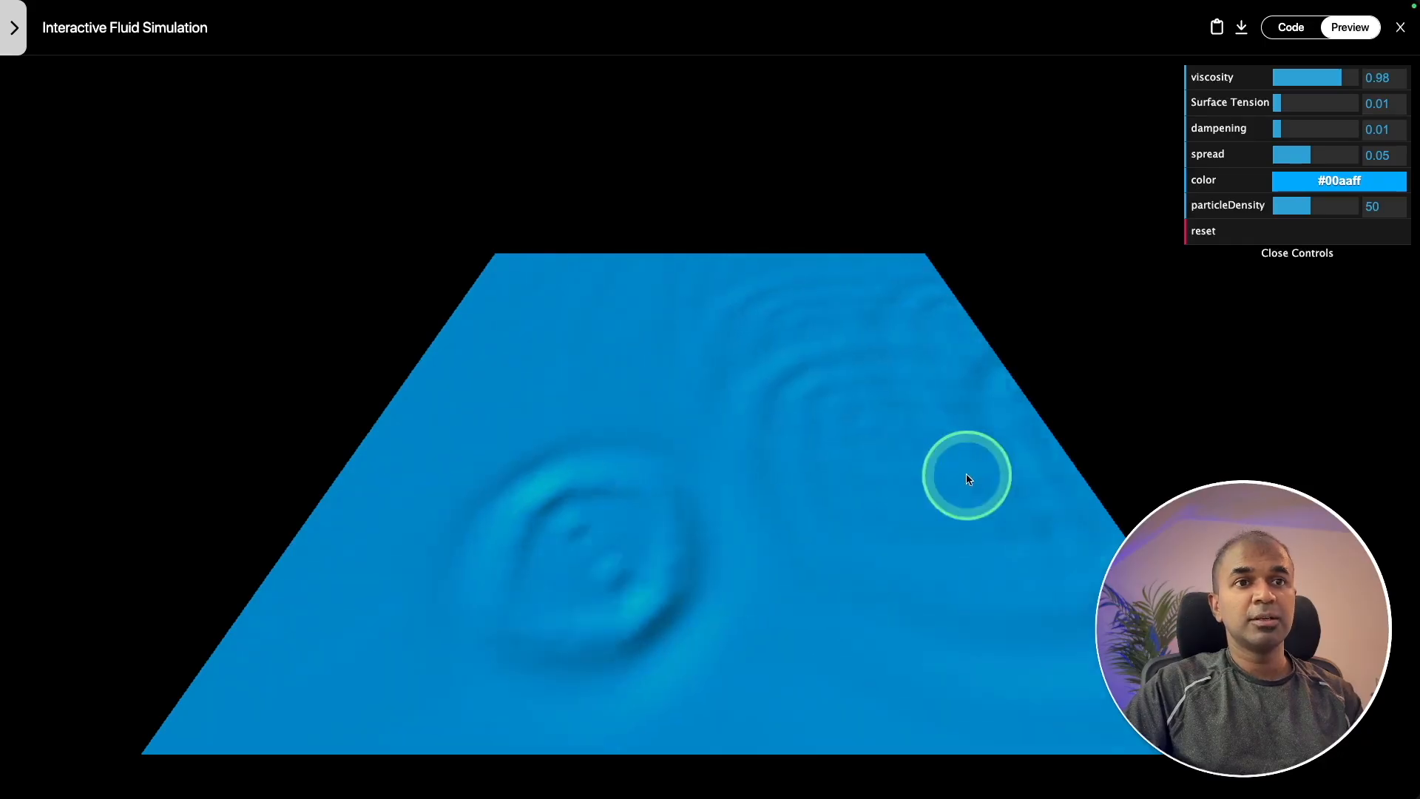
- Adjust the fluid simulation slider and recolour the fluid green
{"action": "left_click_drag", "start_coordinate": [1278, 102], "coordinate": [1303, 102]}
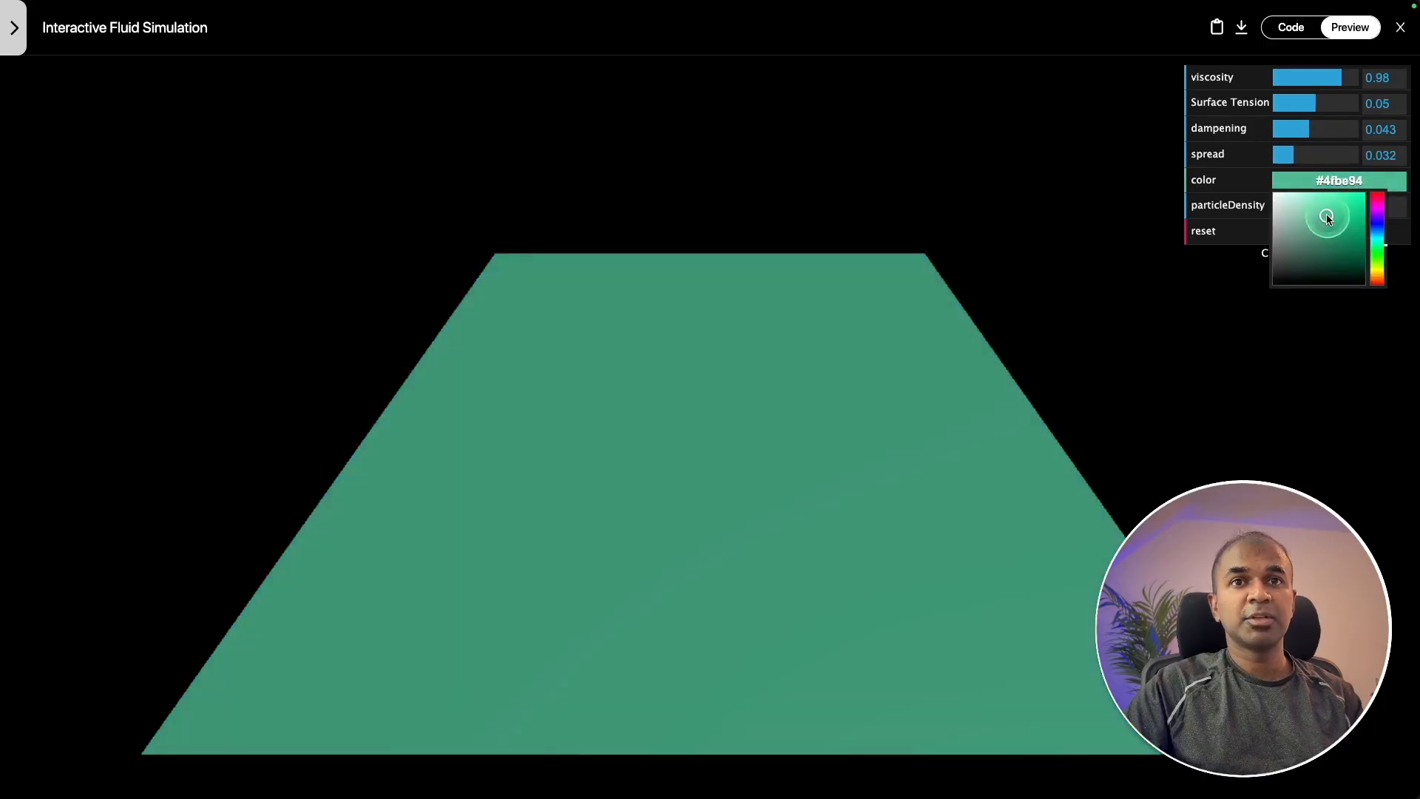
{"action": "left_click", "coordinate": [1327, 217]}
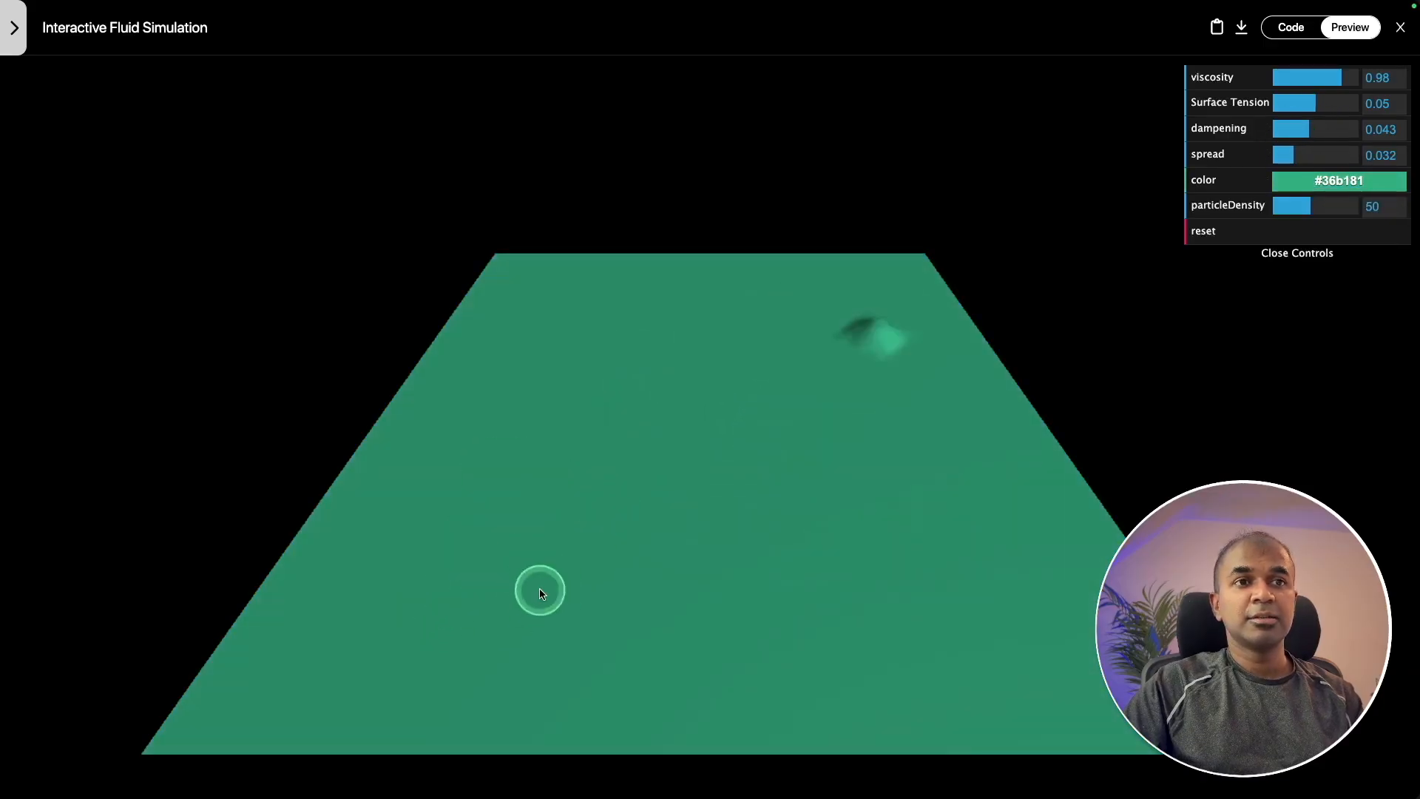
{"action": "mouse_move", "coordinate": [1076, 596]}
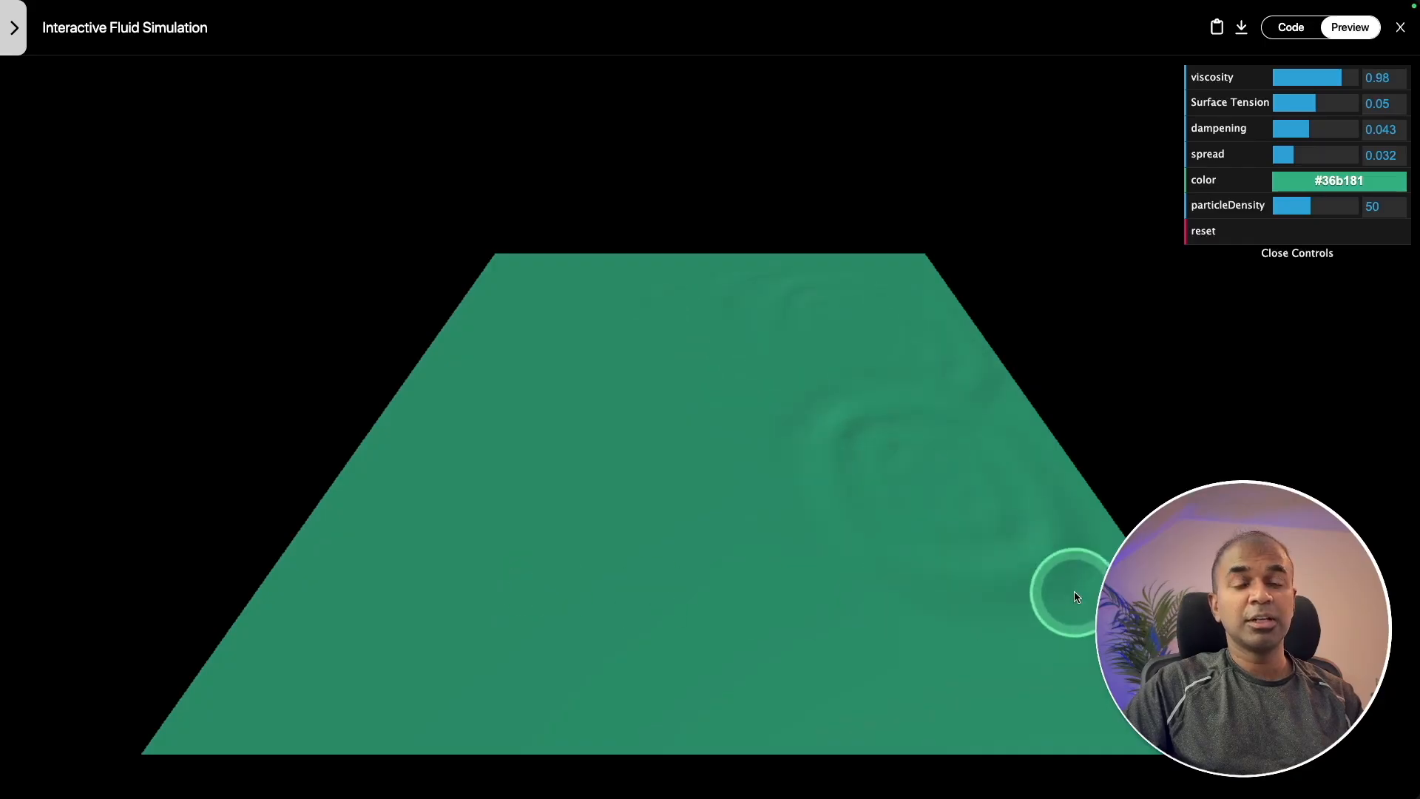